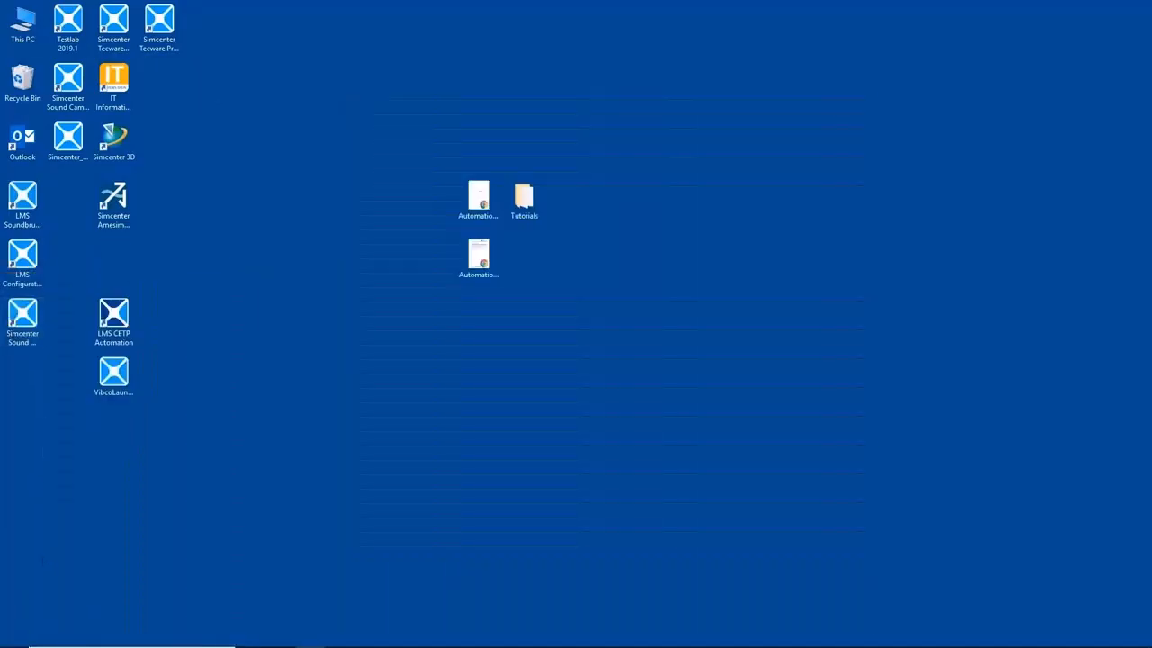
- From the Start menu, open the Testlab 2019.1 file location and its Documentation folder
click(13, 632)
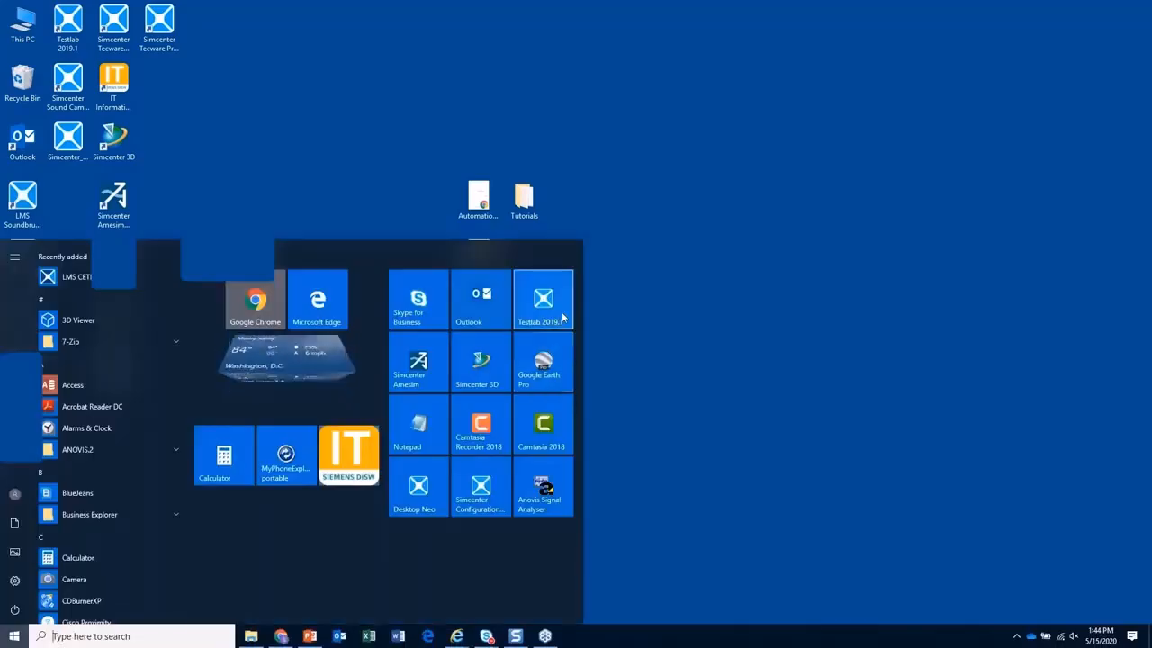
click(544, 299)
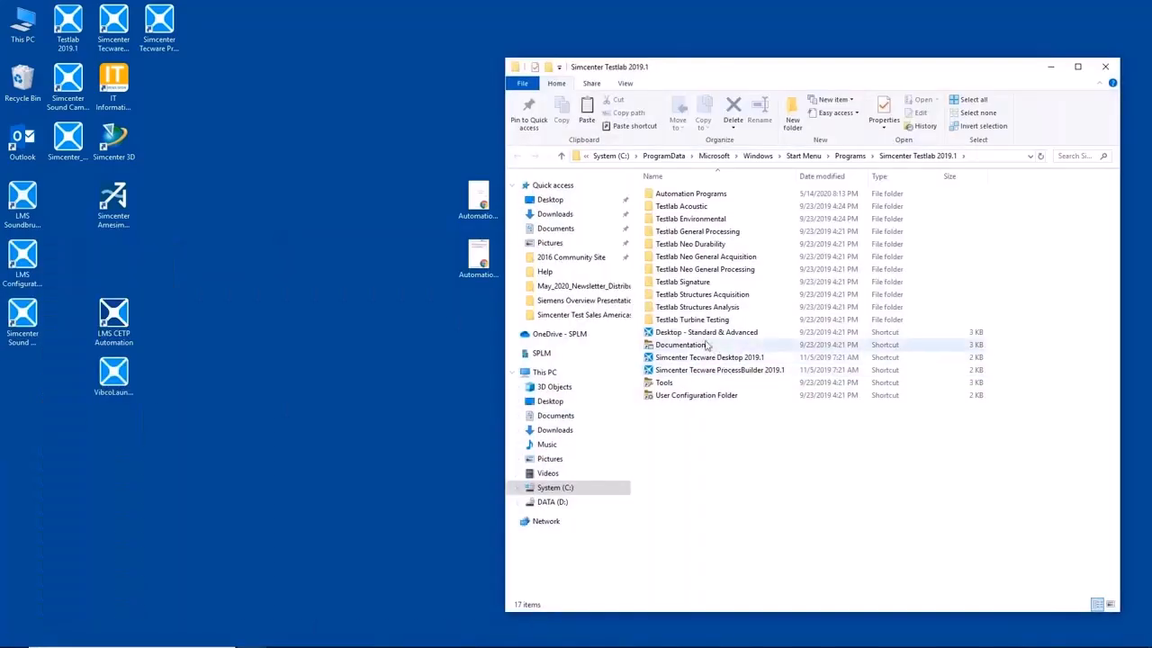
double_click(682, 345)
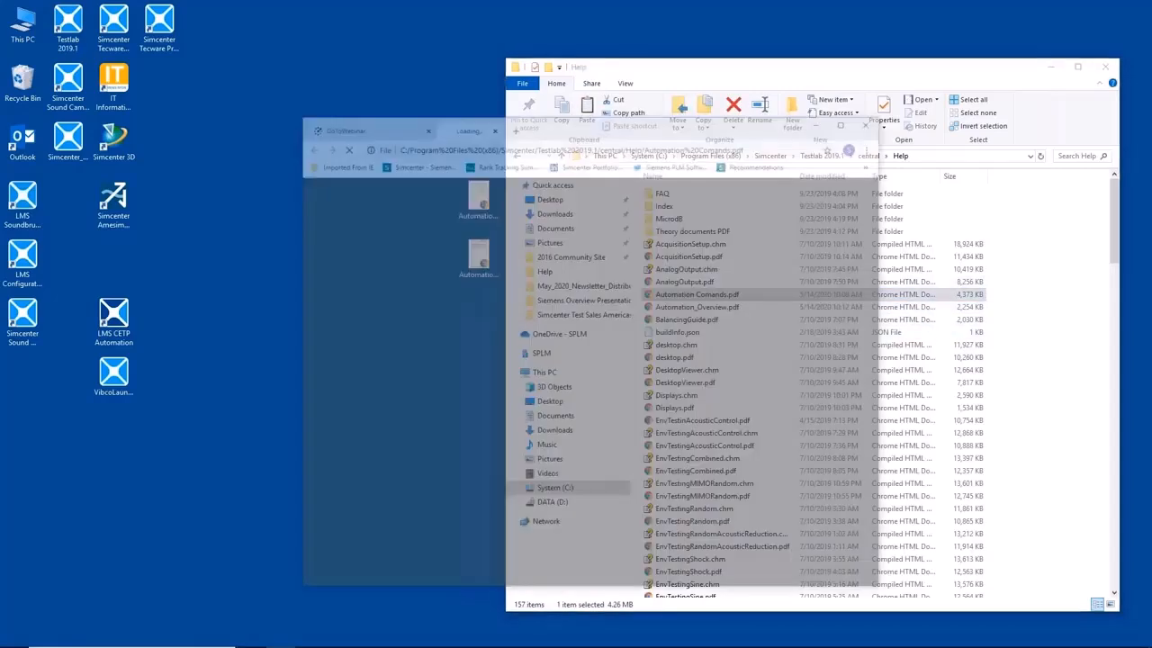
- Open Automation Comands.pdf and scroll through its contents to Chapter 1 What's New
double_click(696, 294)
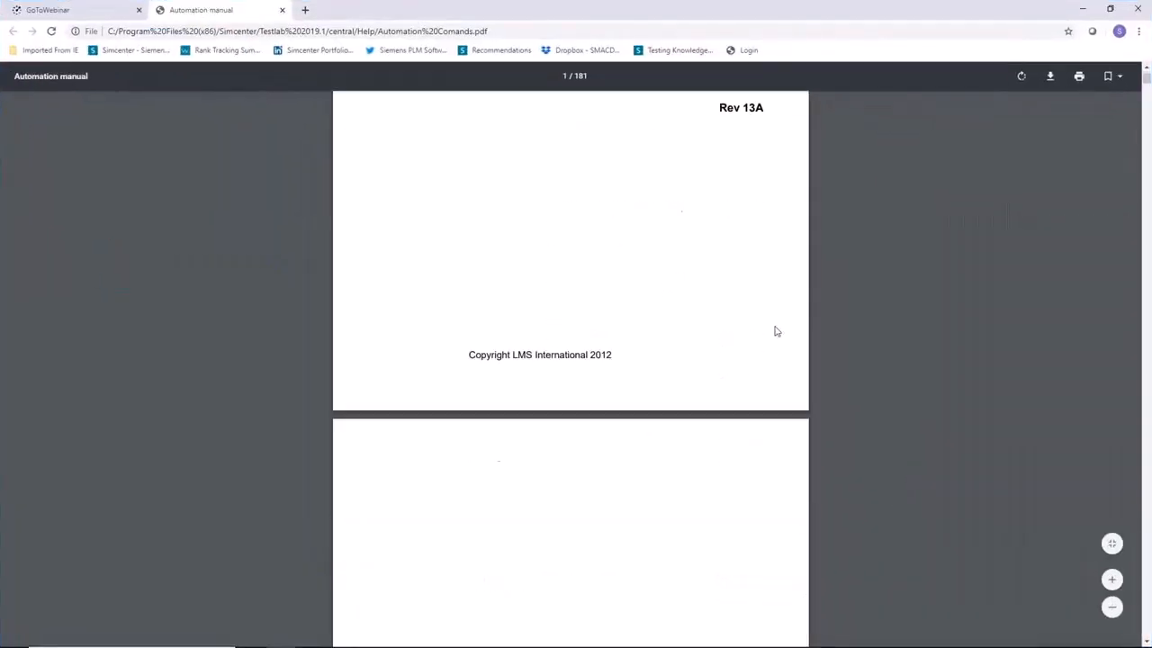
scroll(down, 3)
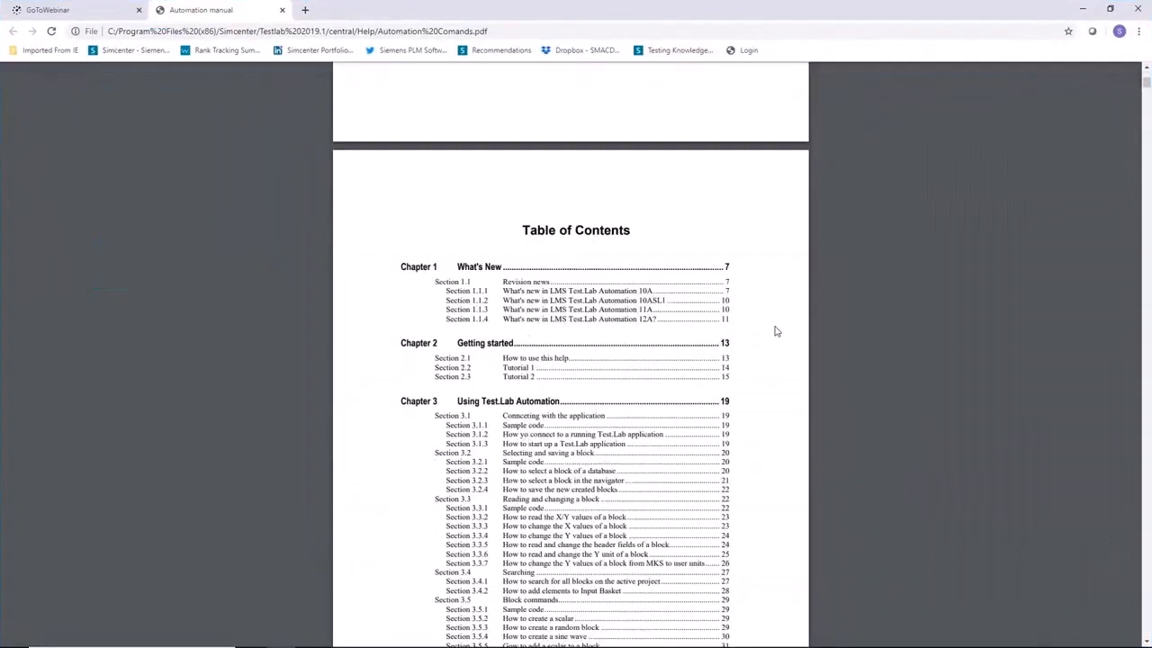
scroll(down, 3)
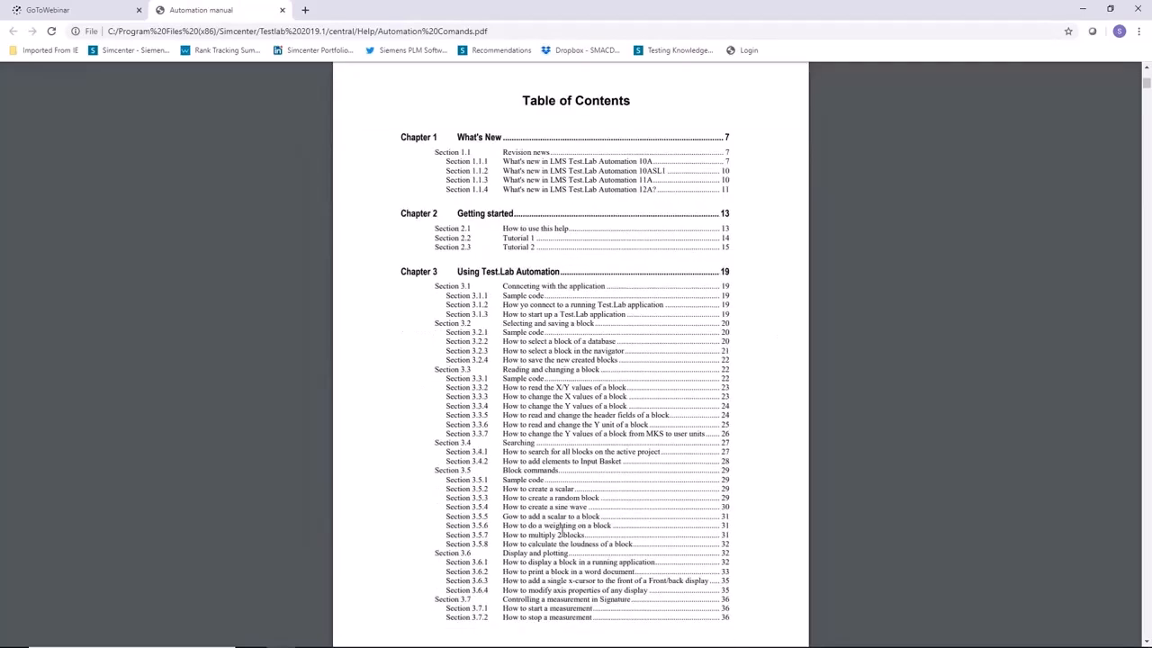
scroll(down, 3)
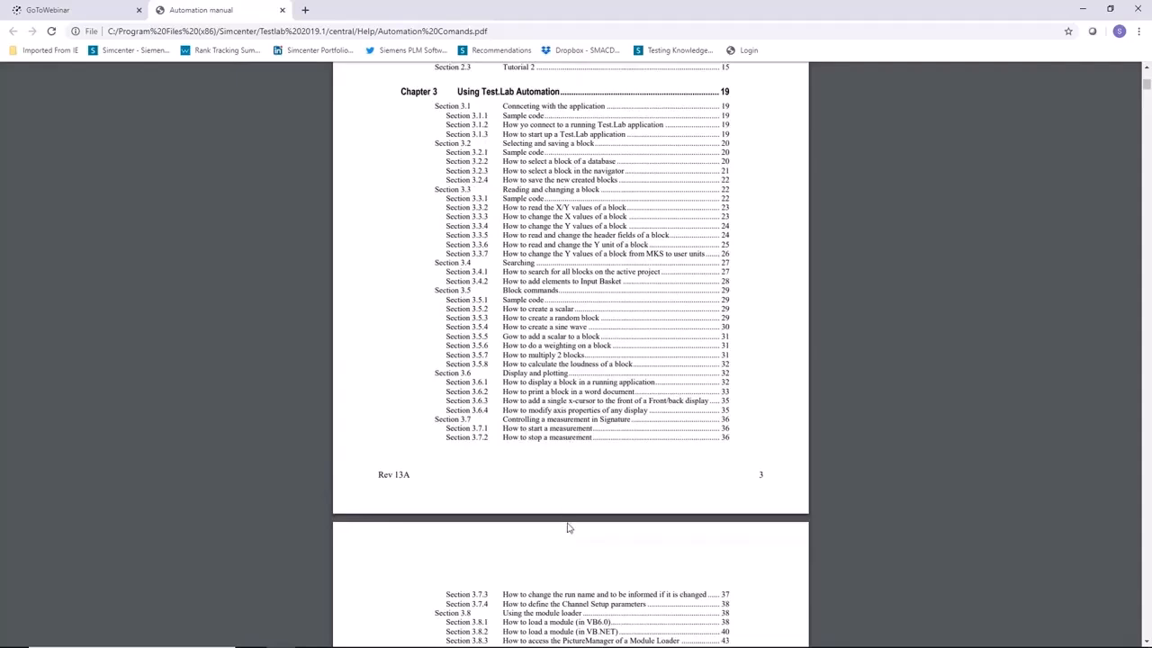
scroll(down, 3)
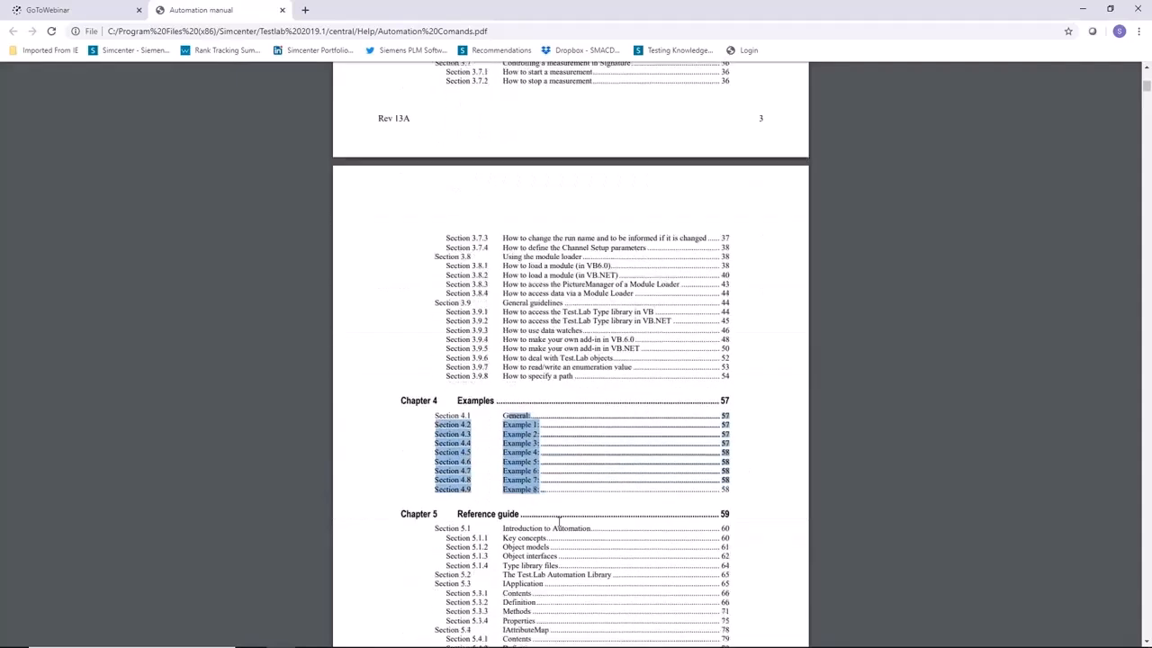
scroll(down, 3)
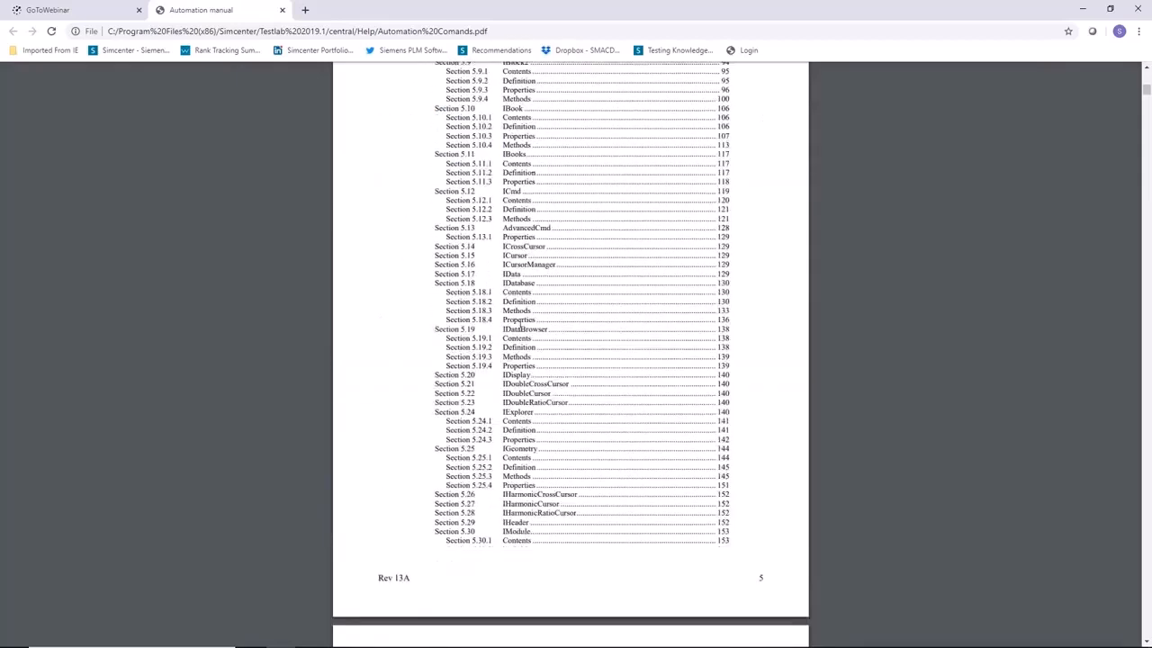
mouse_move(518, 467)
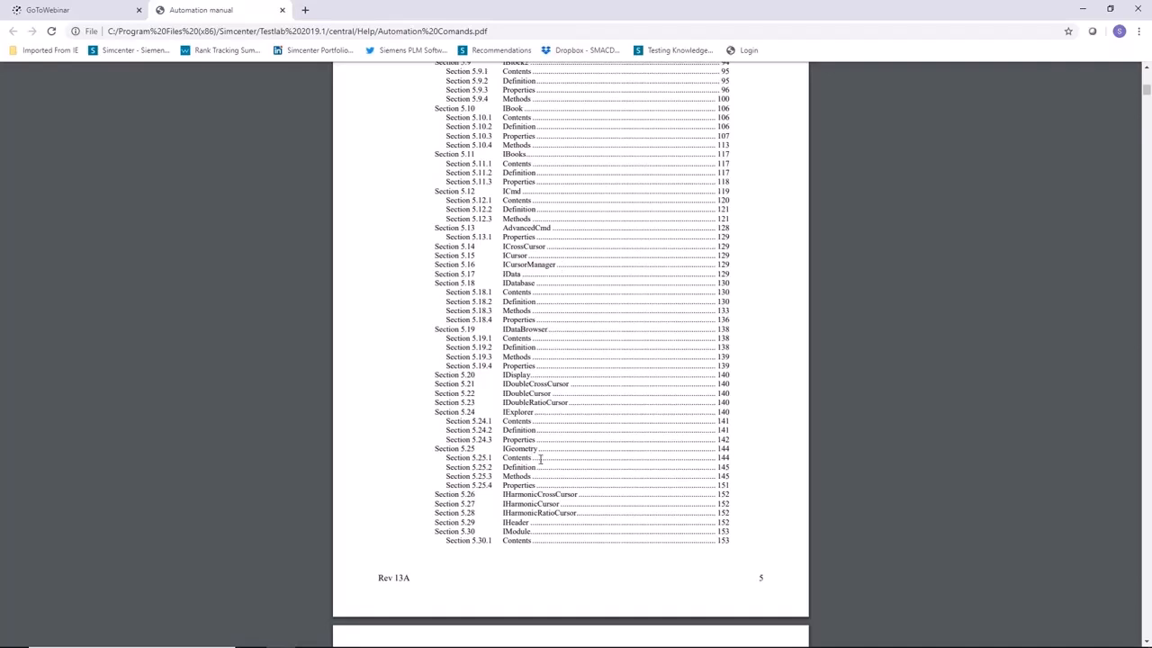
scroll(down, 3)
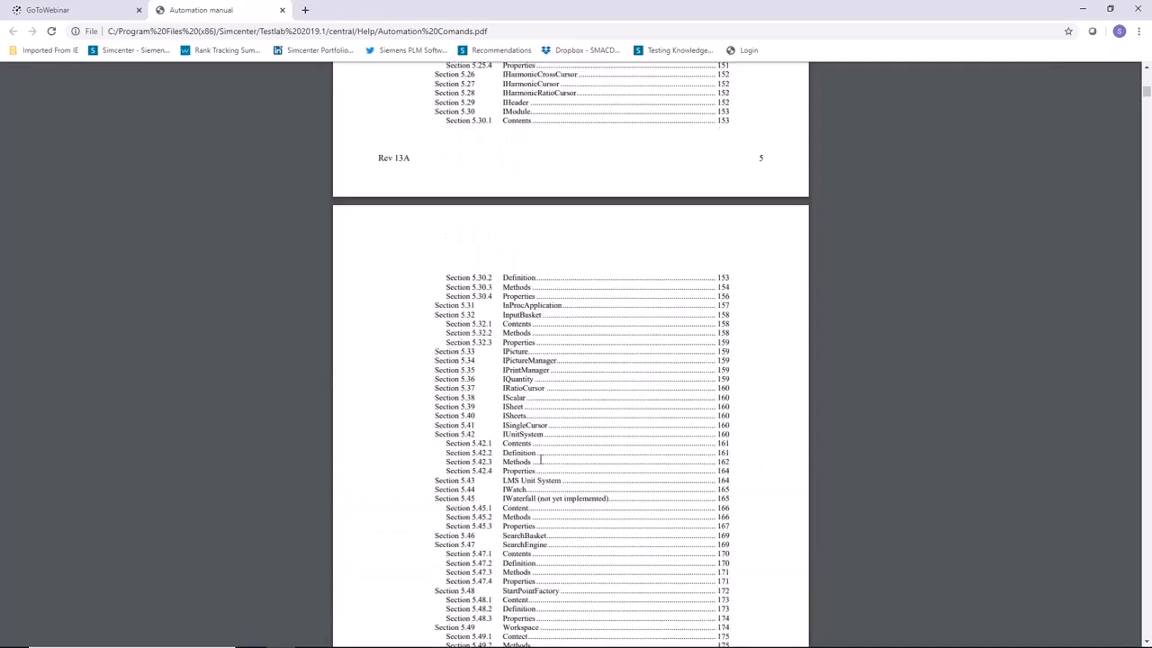
scroll(down, 3)
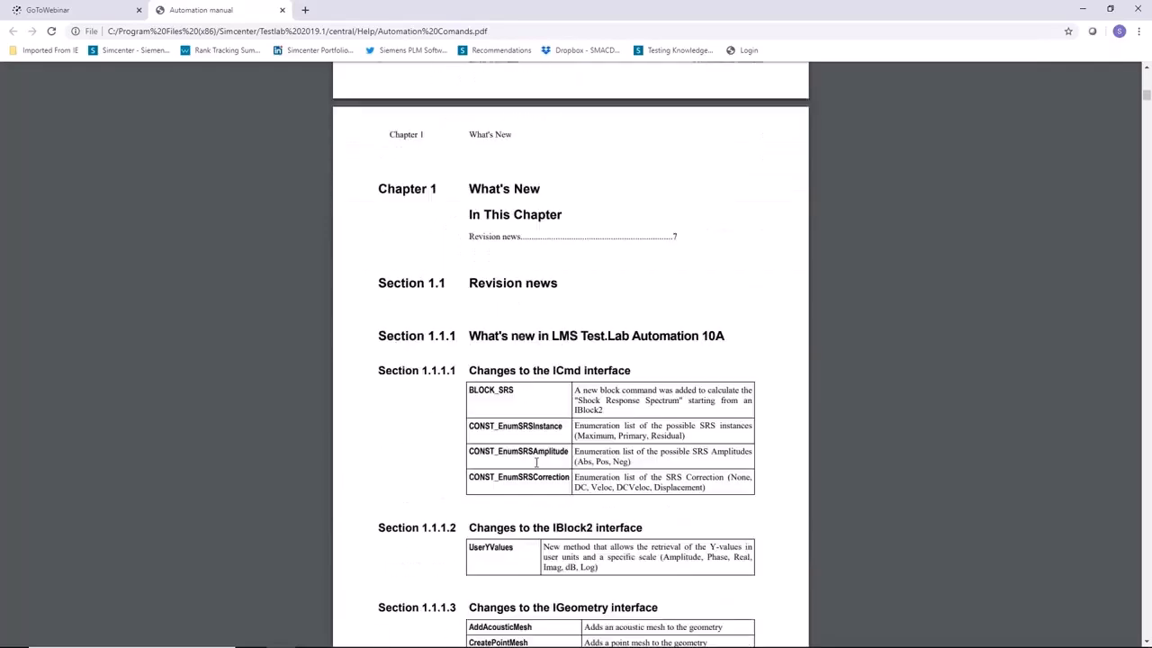
scroll(down, 3)
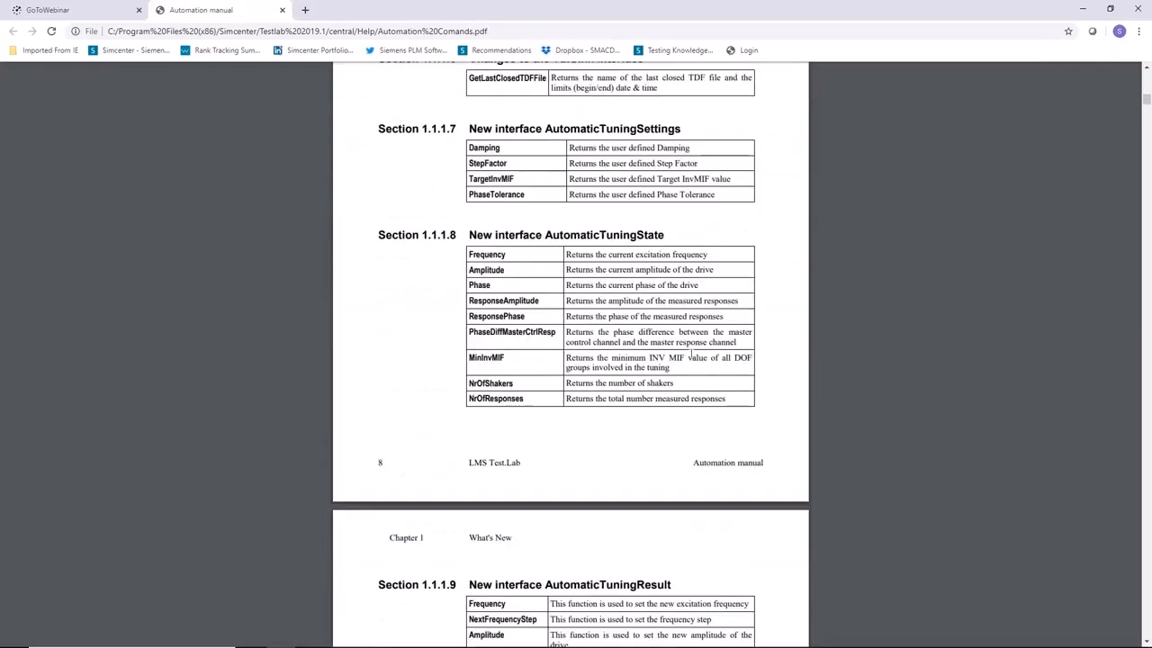
mouse_move(534, 396)
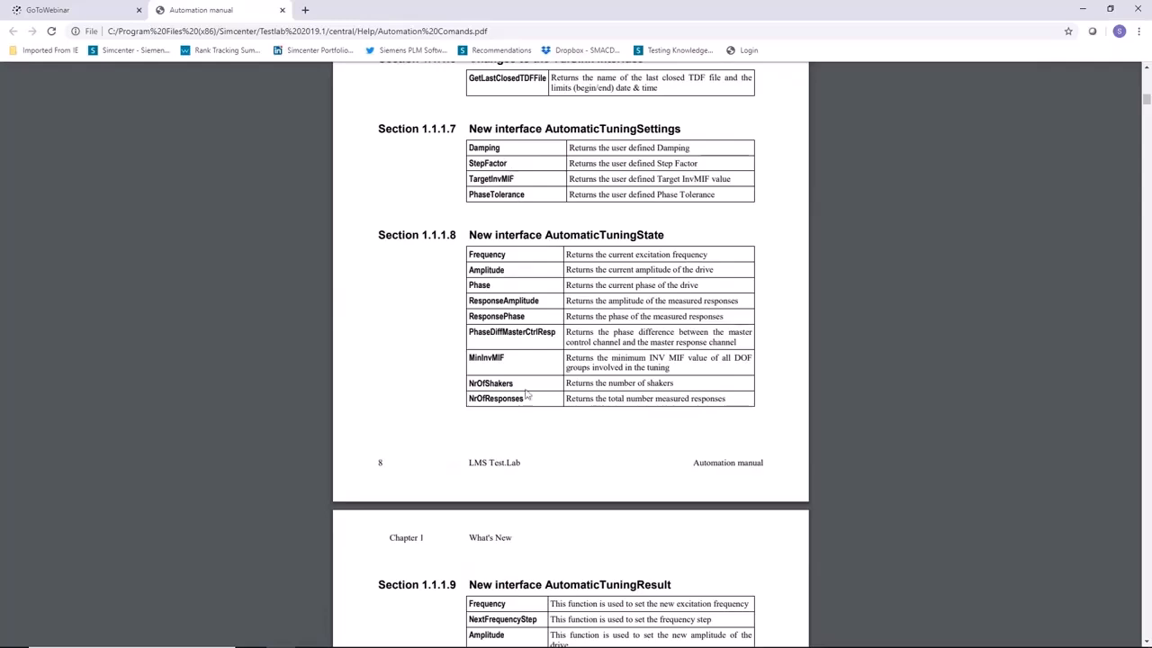
scroll(down, 3)
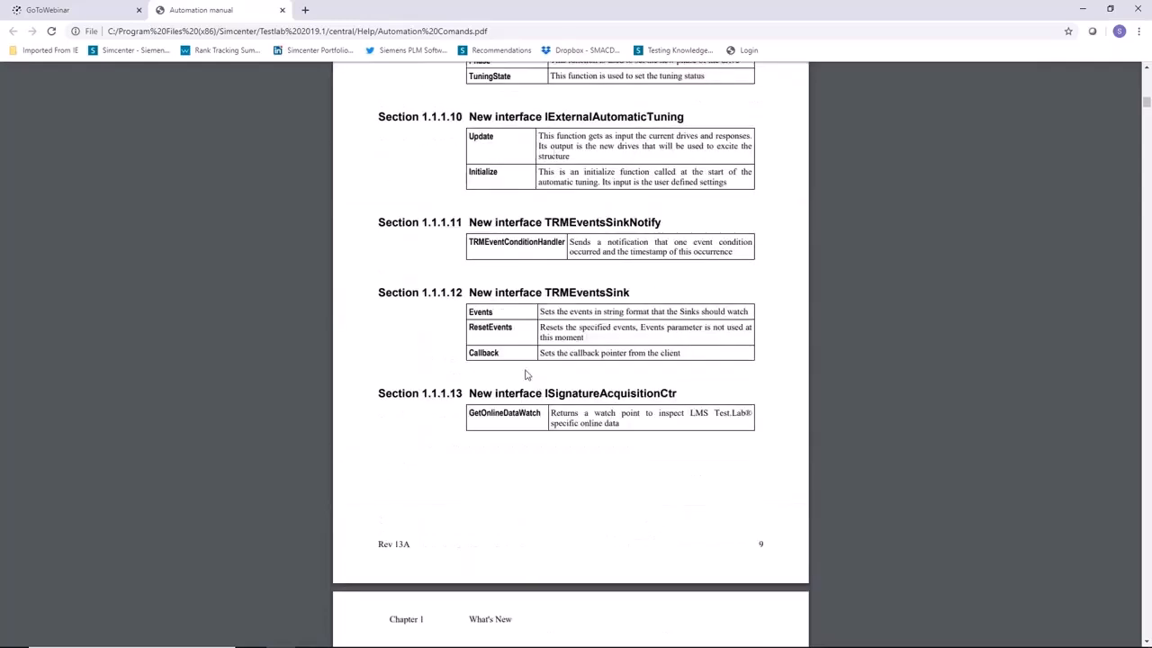
scroll(down, 3)
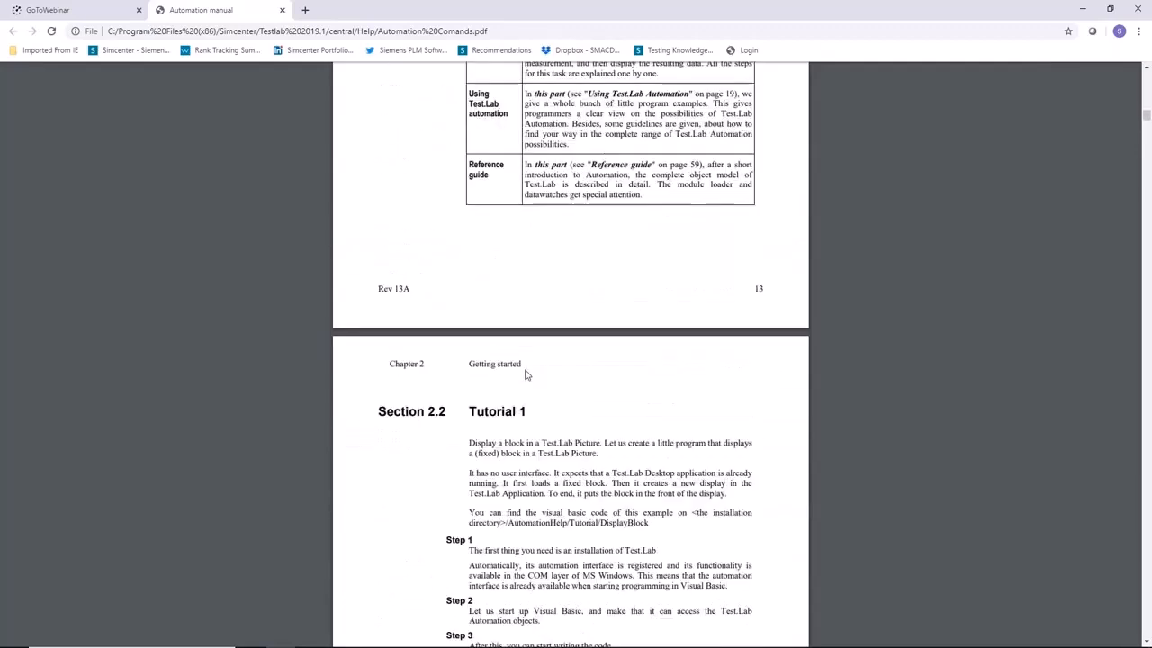
- Scroll to Section 2.2 Tutorial 1 and read its Visual Basic steps
scroll(down, 3)
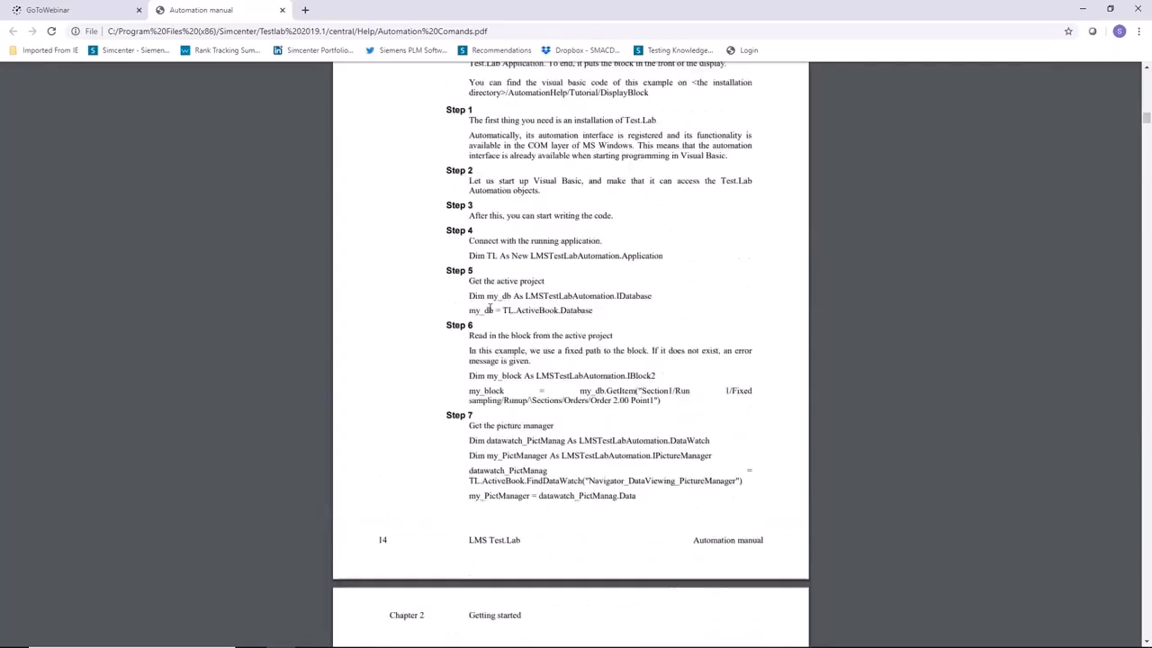
scroll(down, 3)
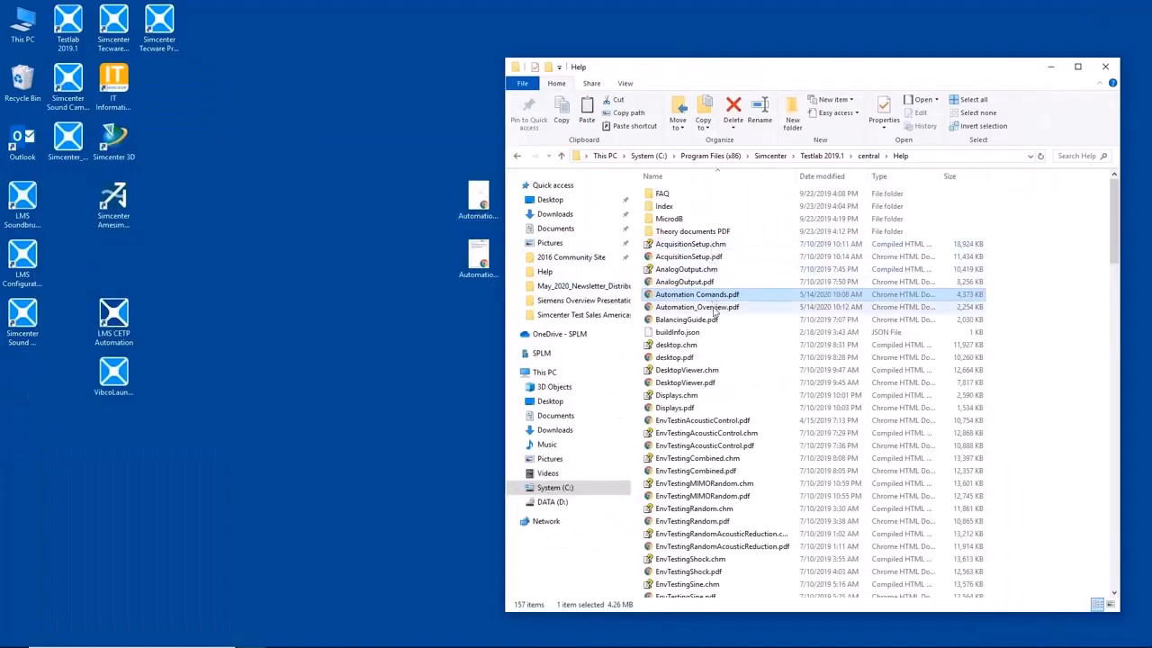
- Open Automation_Overview.pdf and scroll to 2.1 Key concepts and Figure 2
double_click(696, 307)
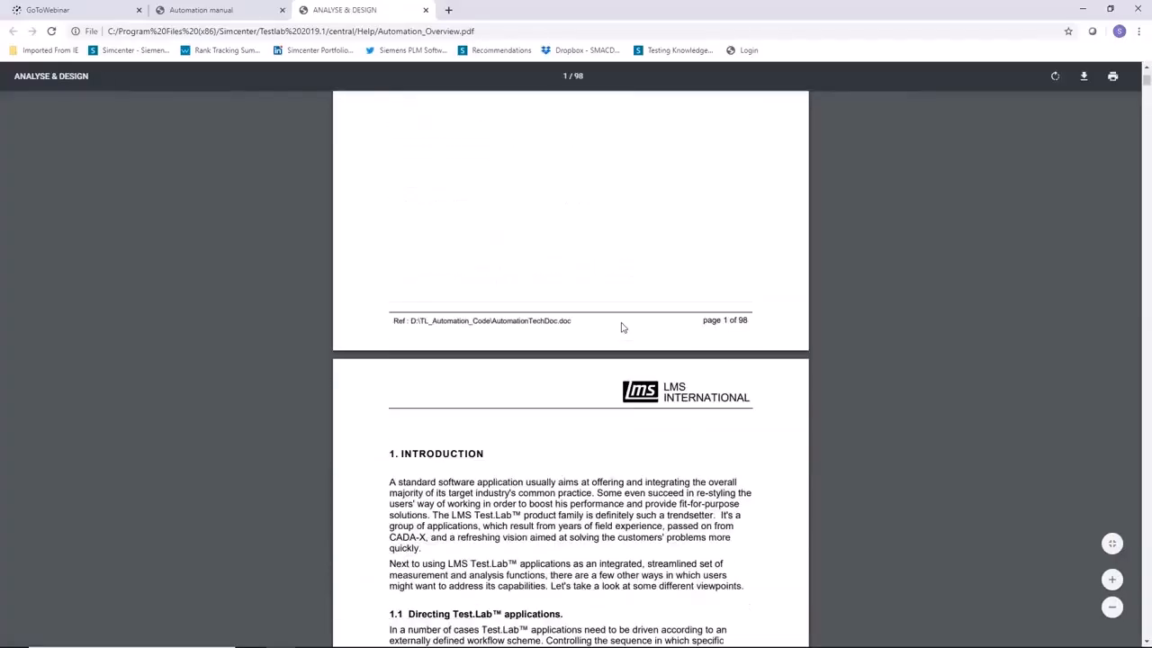
scroll(down, 3)
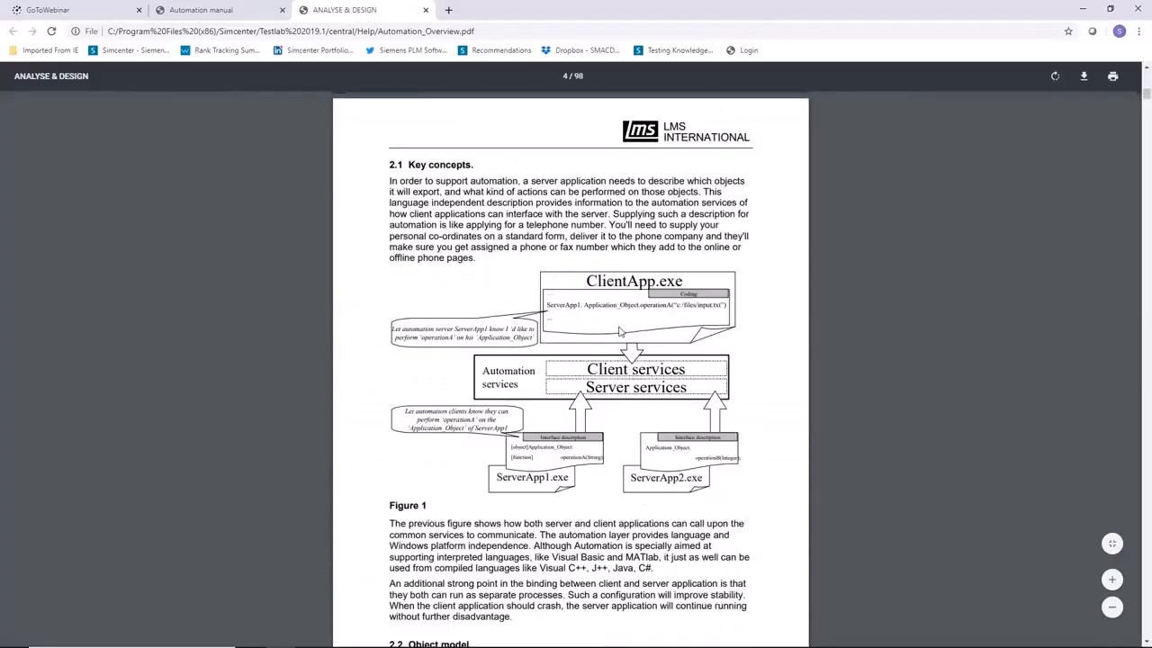
scroll(down, 3)
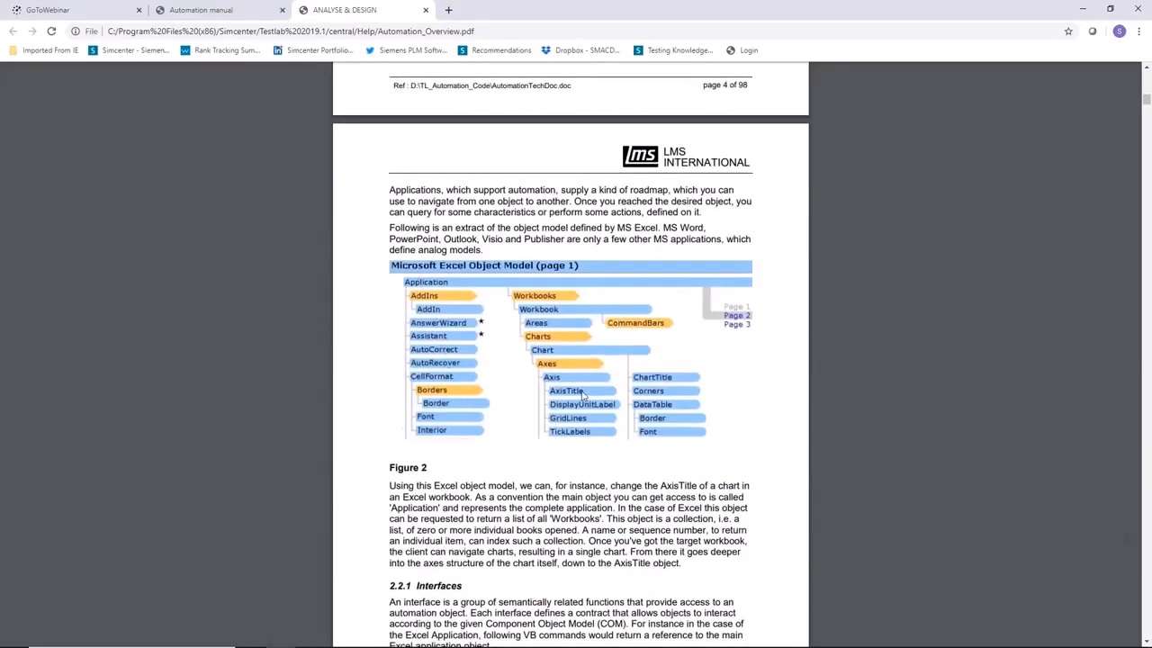
scroll(down, 3)
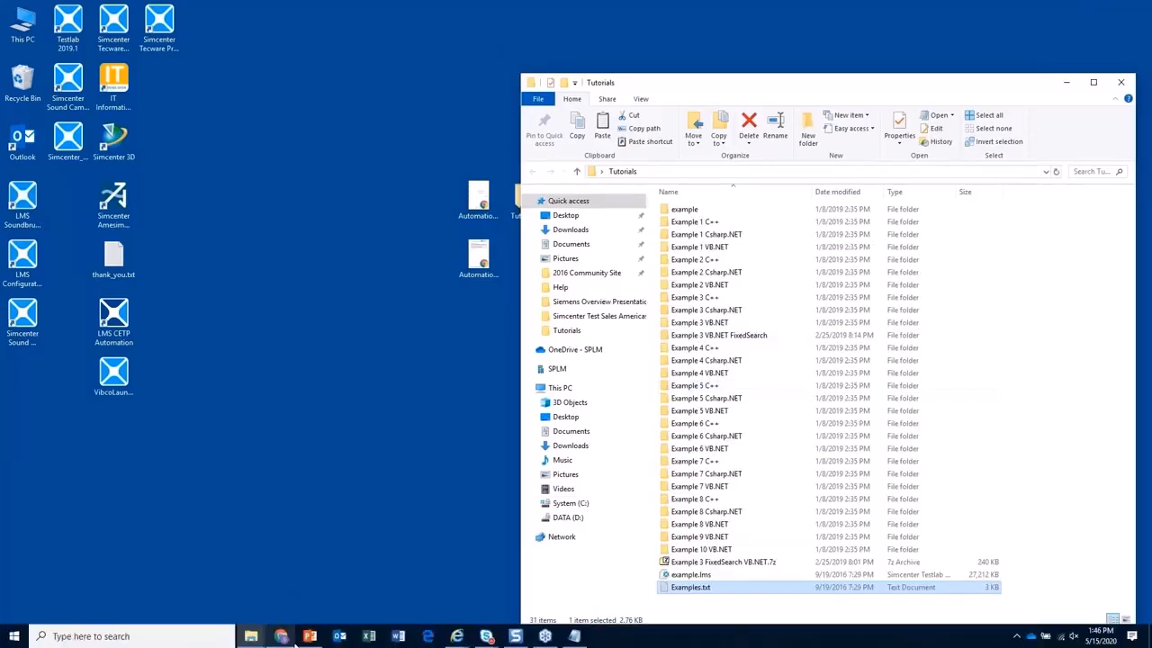
mouse_move(301, 450)
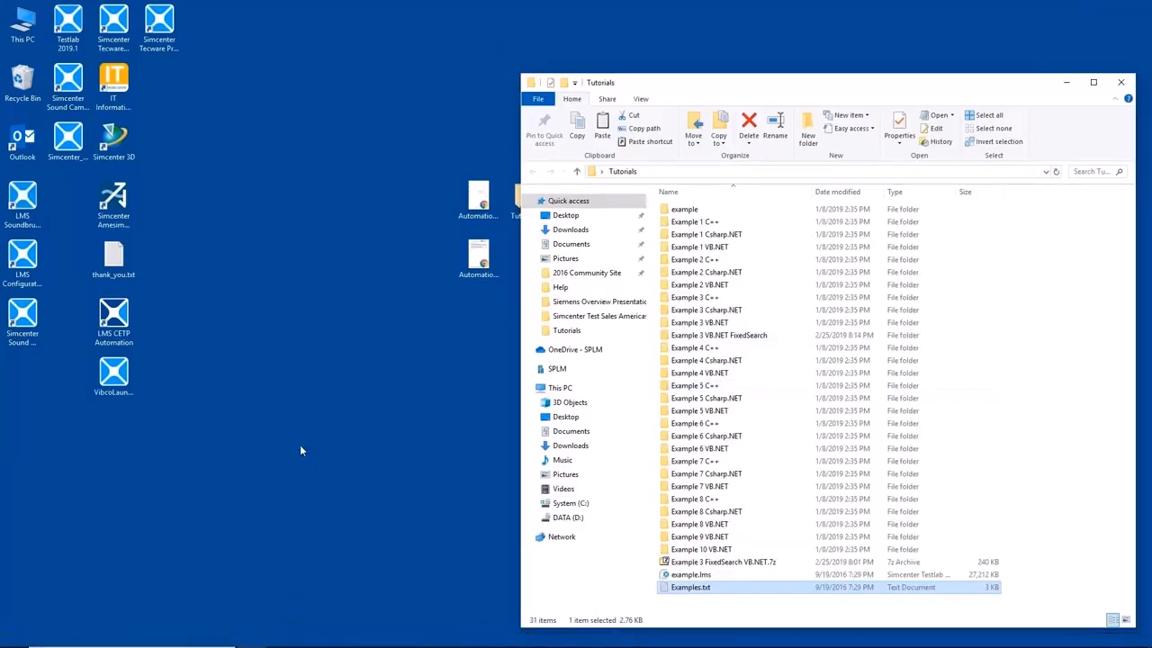
mouse_move(254, 426)
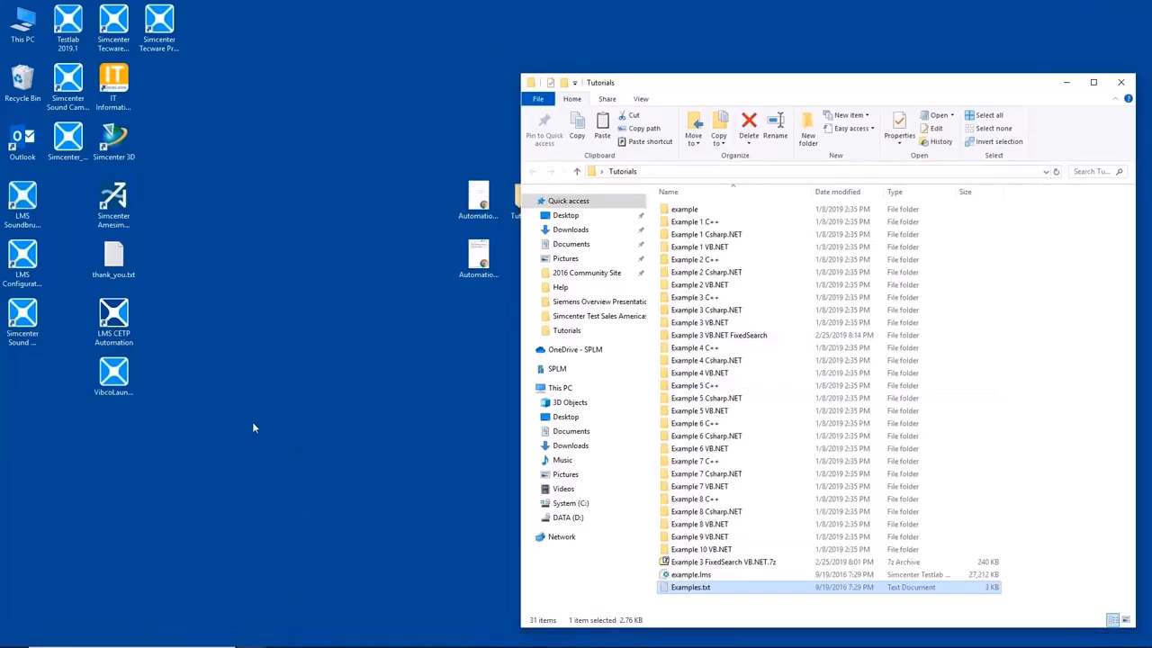
mouse_move(112, 366)
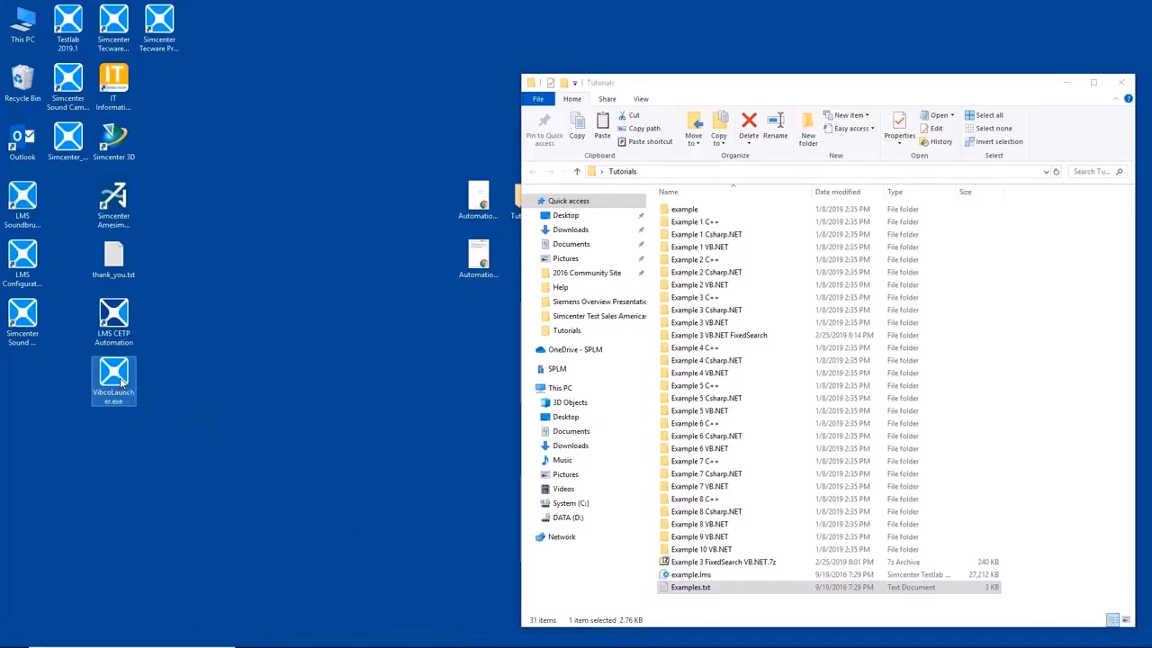
- Run single-board Random Control from Vibco Launcher without hardware, review Channel Setup, then pick Assembly
double_click(113, 374)
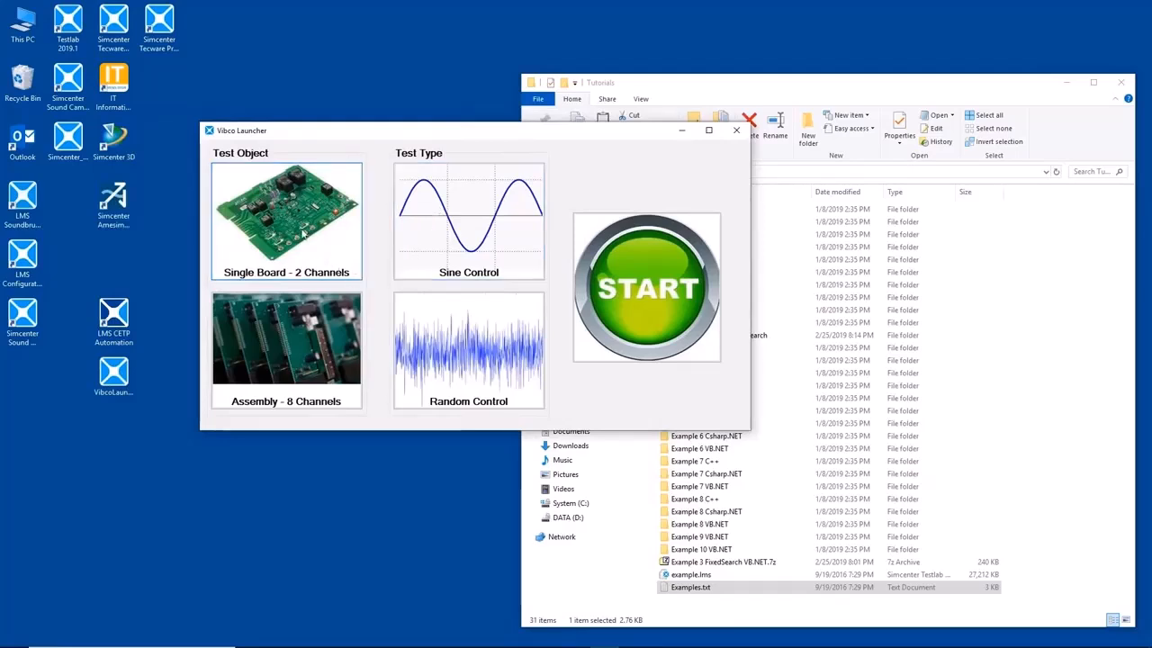
mouse_move(327, 228)
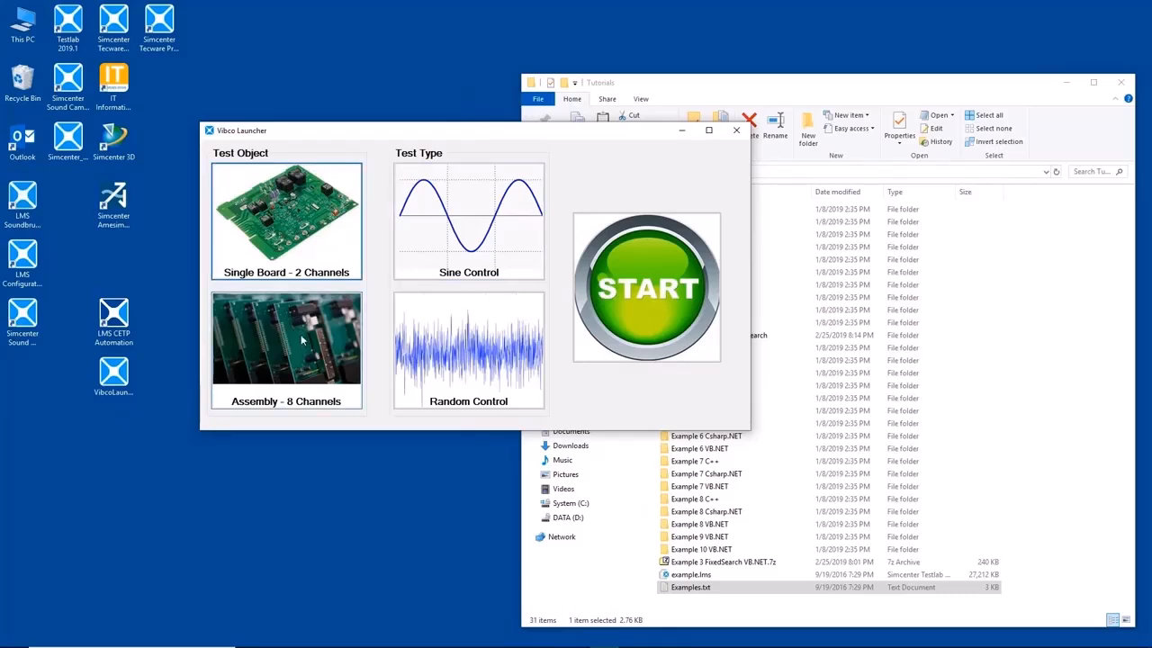
mouse_move(316, 239)
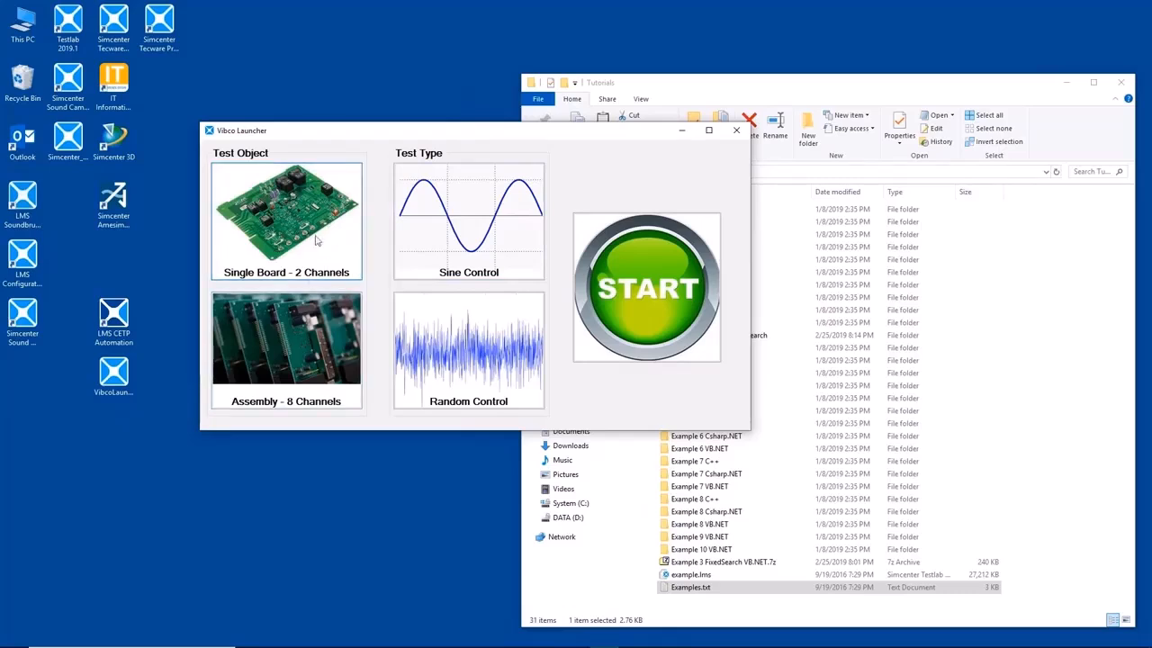
mouse_move(292, 228)
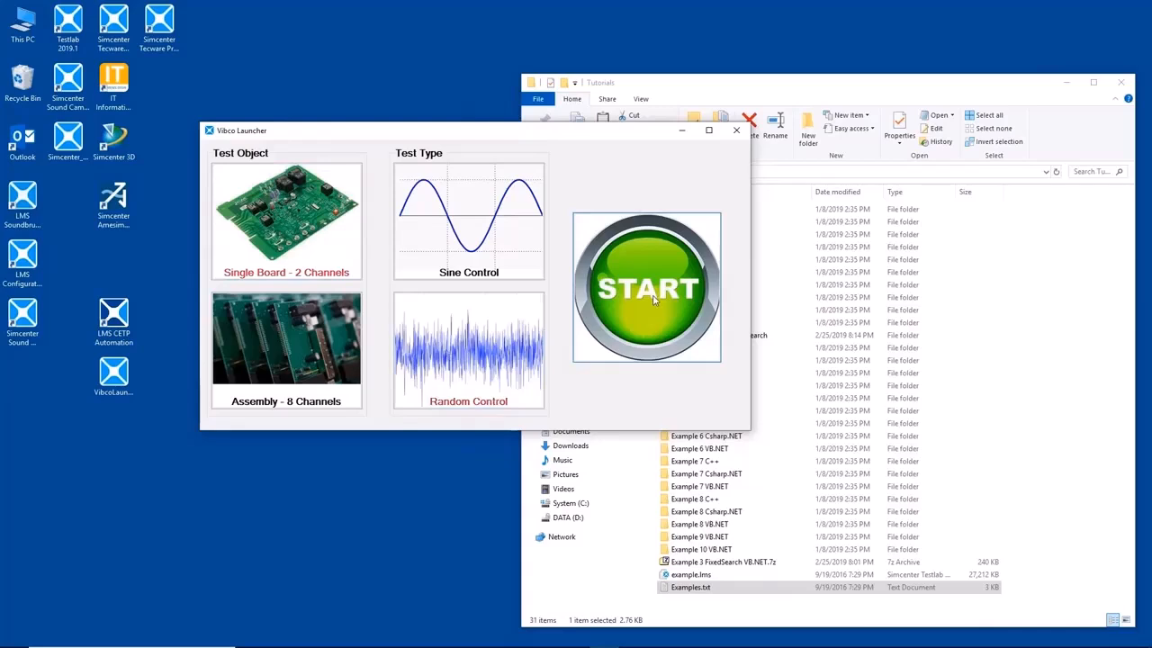
click(646, 288)
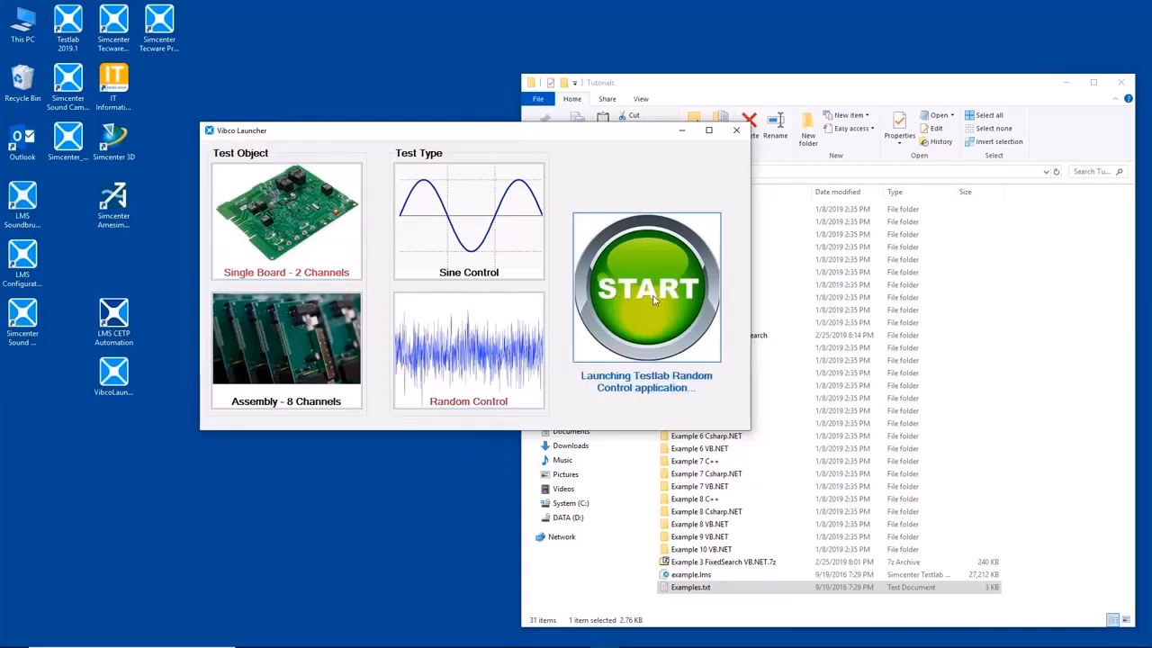
click(646, 288)
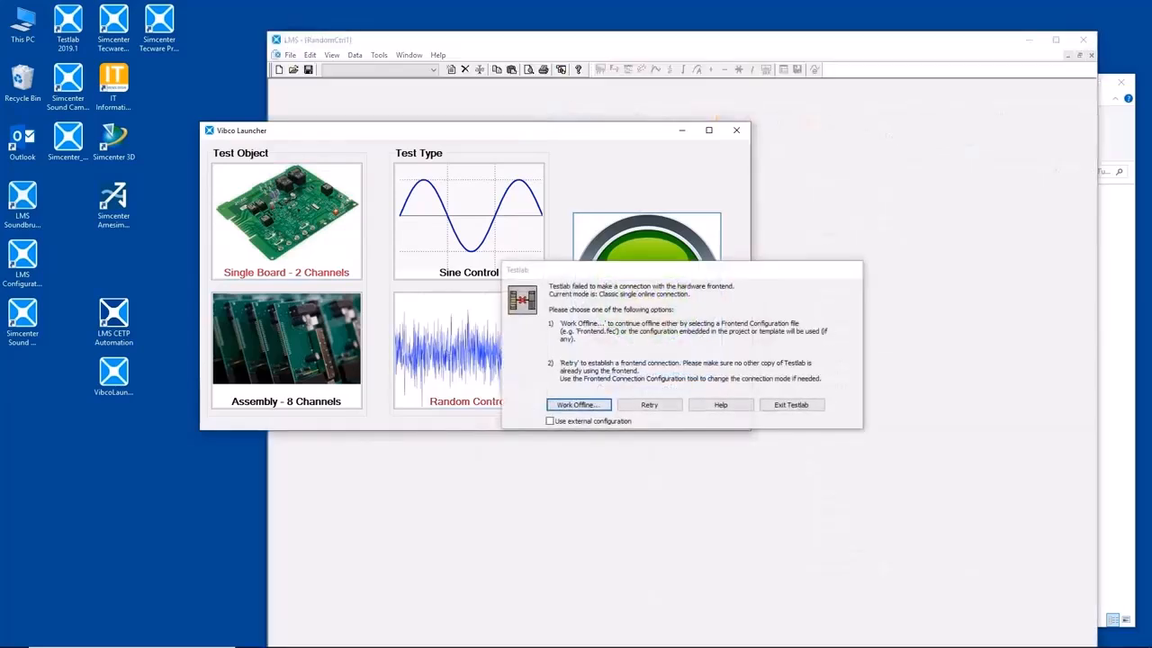
click(577, 404)
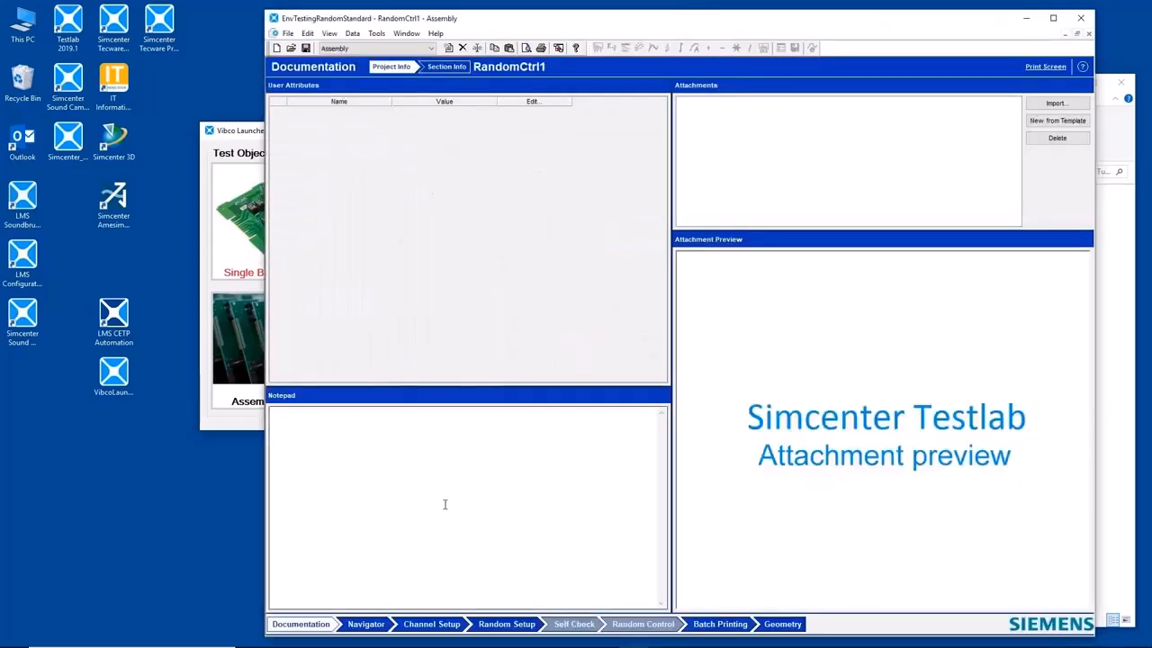
click(431, 625)
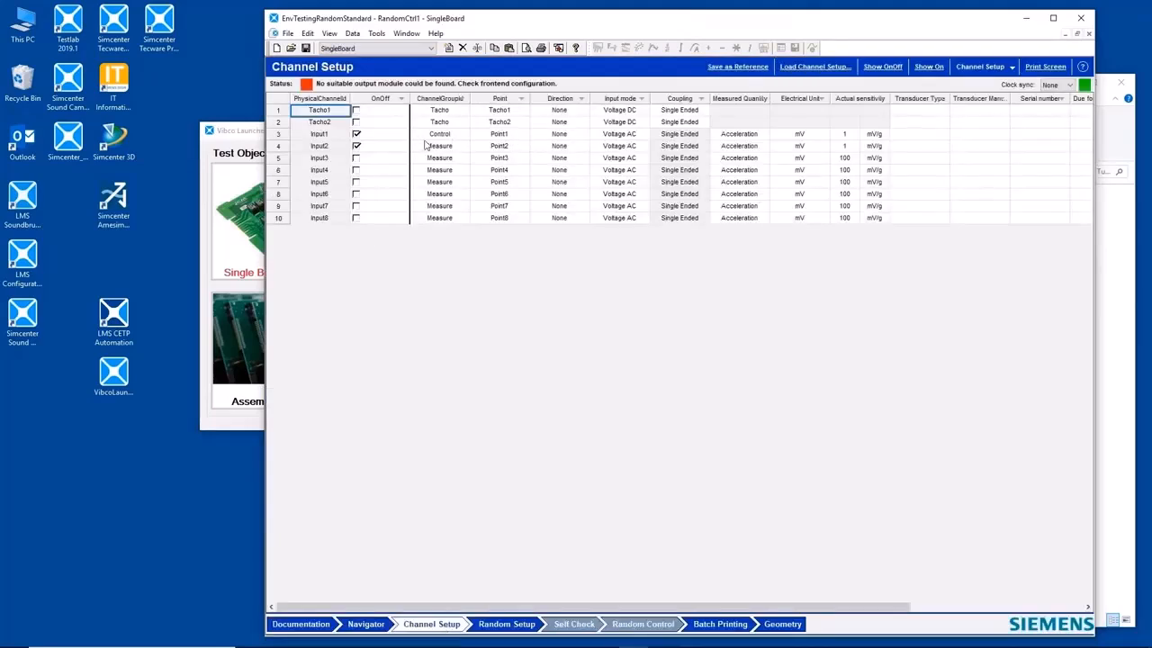
click(562, 146)
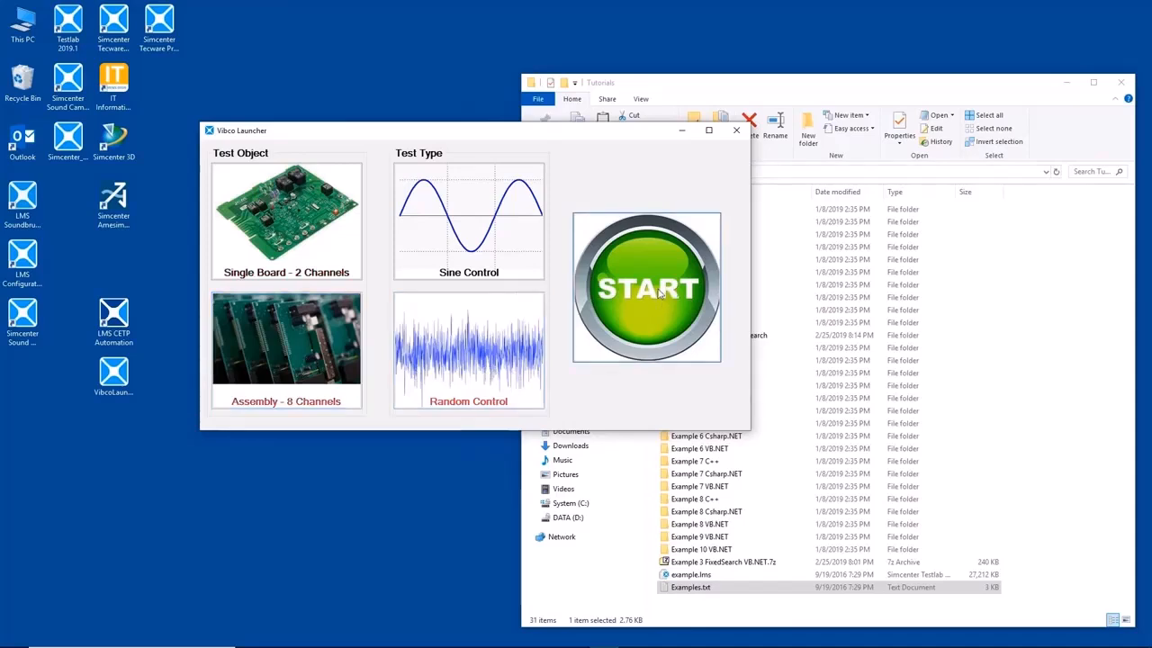
- Start the 8-channel Assembly Random Control session, then close Testlab and Vibco Launcher
click(646, 287)
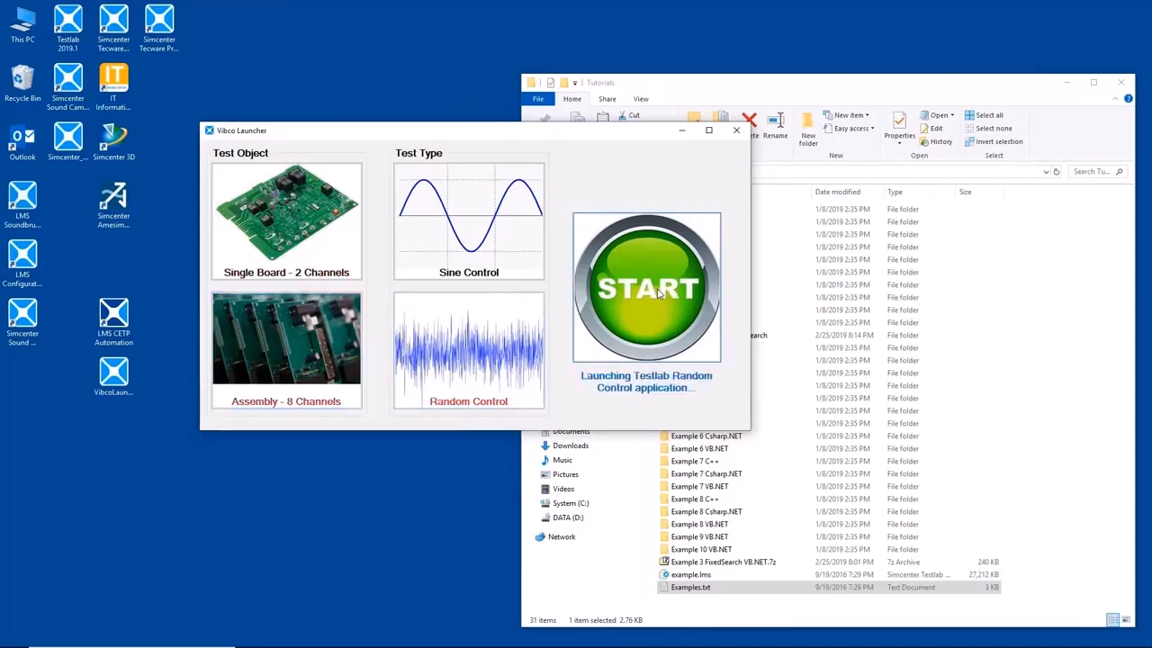
click(647, 287)
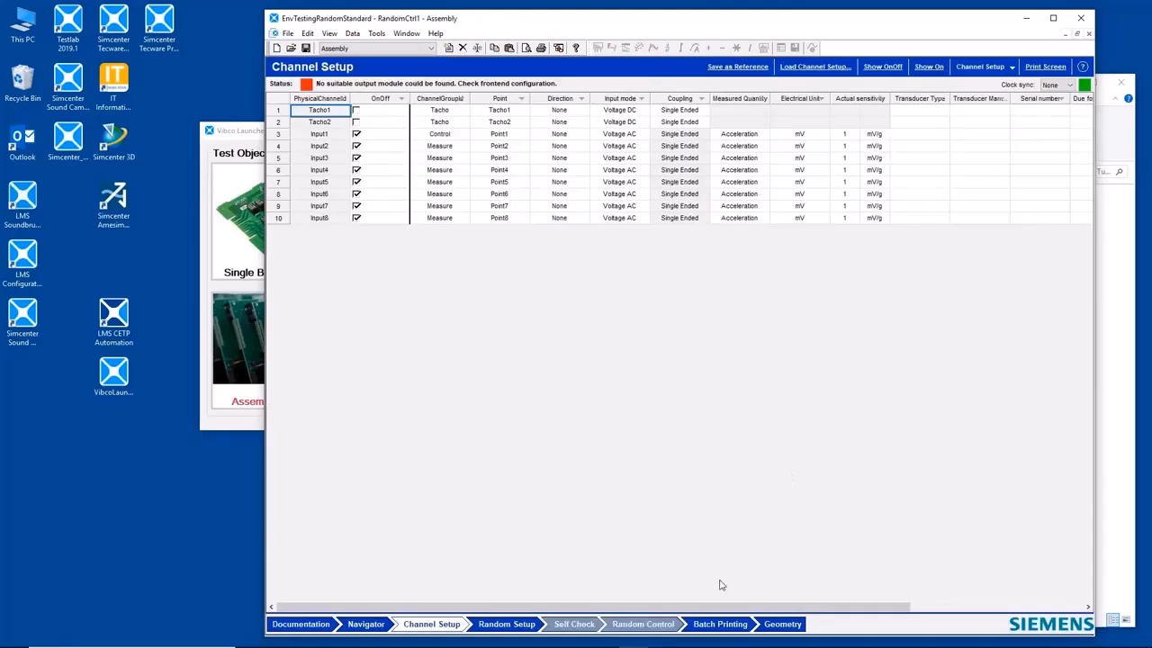
mouse_move(1082, 16)
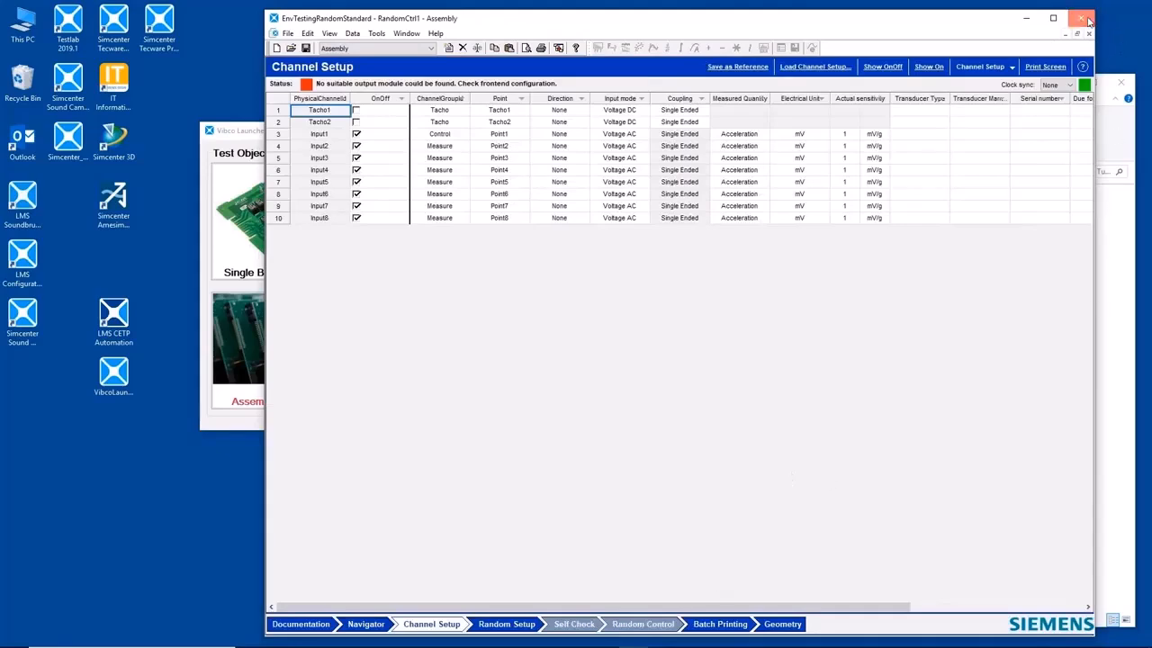
click(1086, 13)
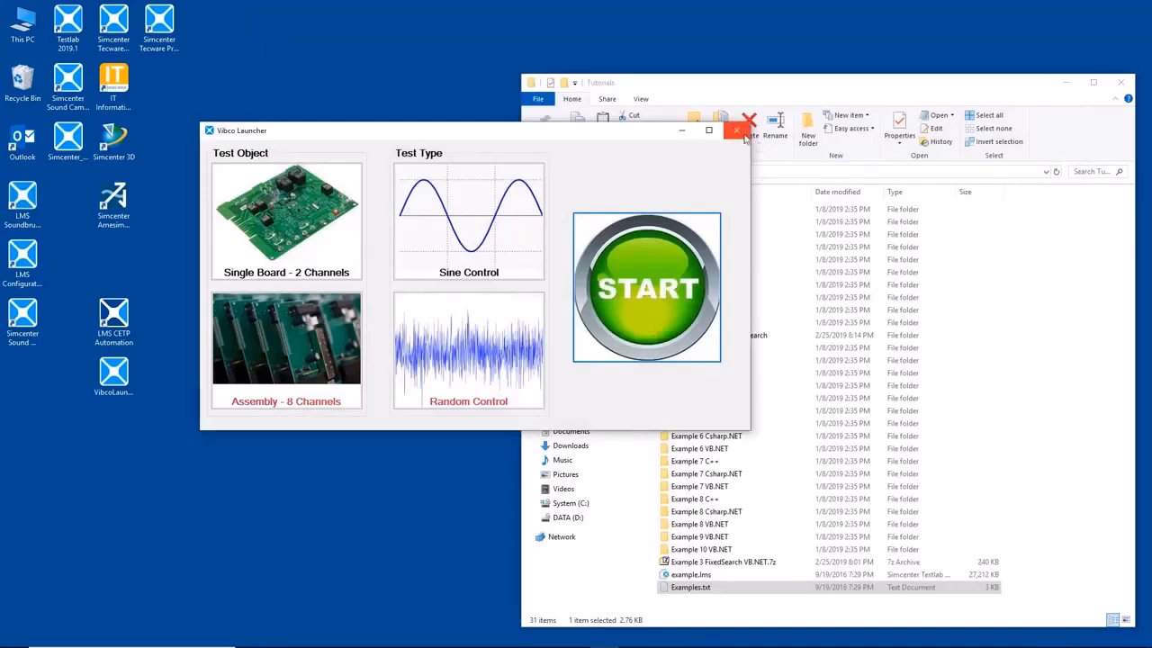
mouse_move(745, 131)
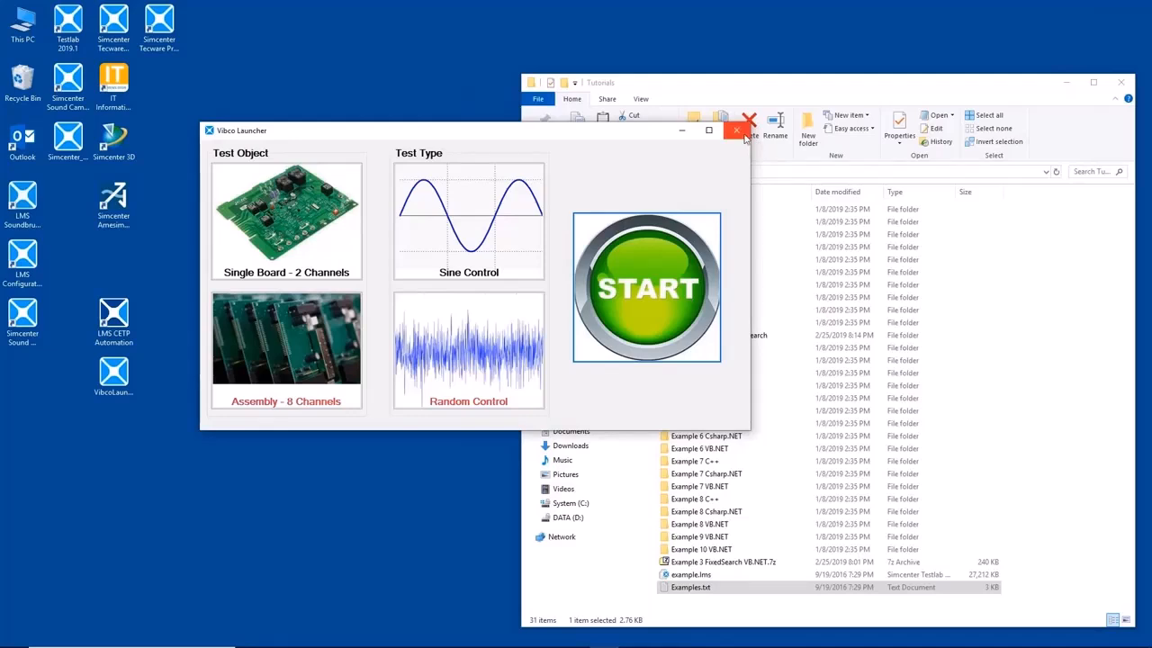
click(741, 131)
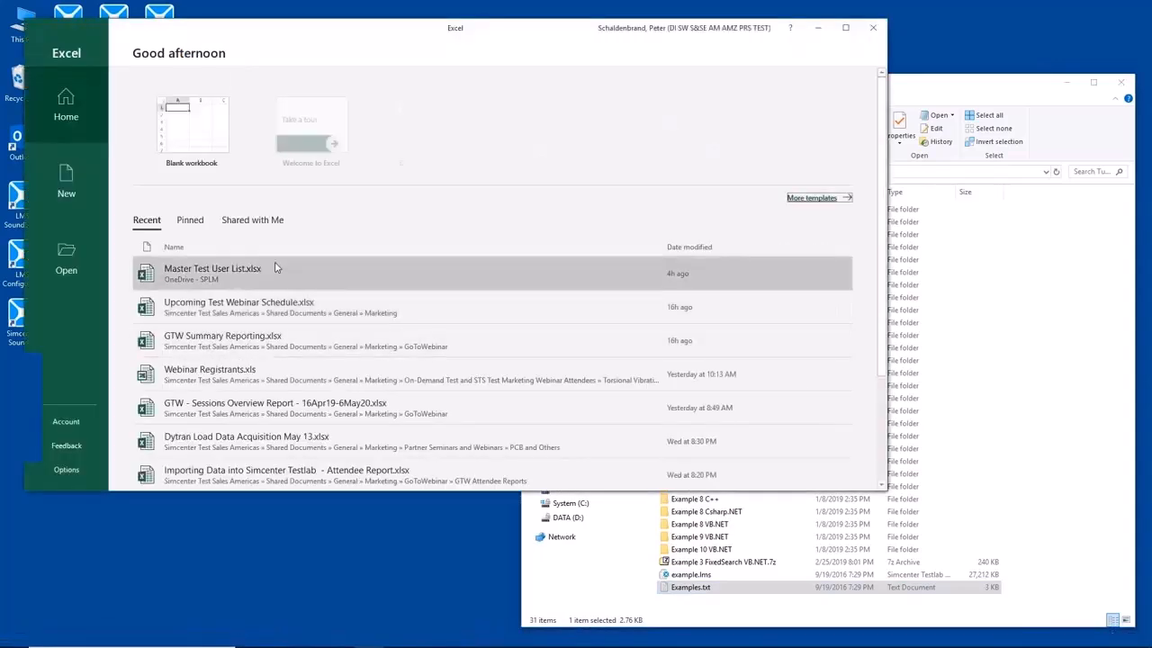
- Create a blank workbook and open its VBA editor with Alt+F11
click(191, 125)
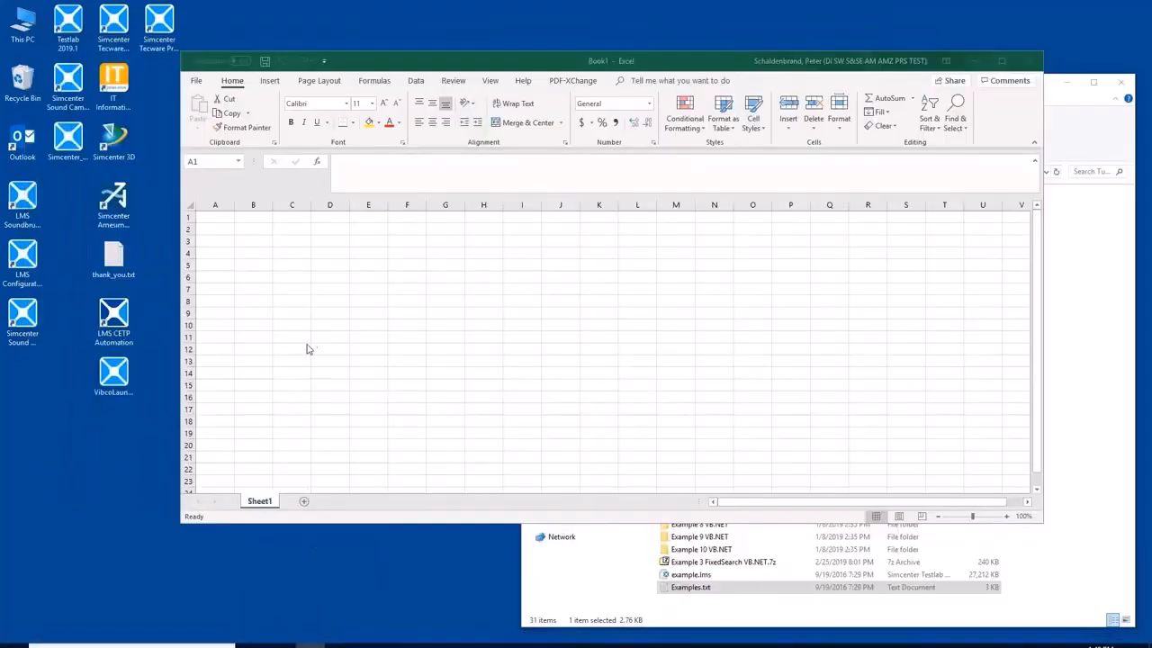
click(522, 420)
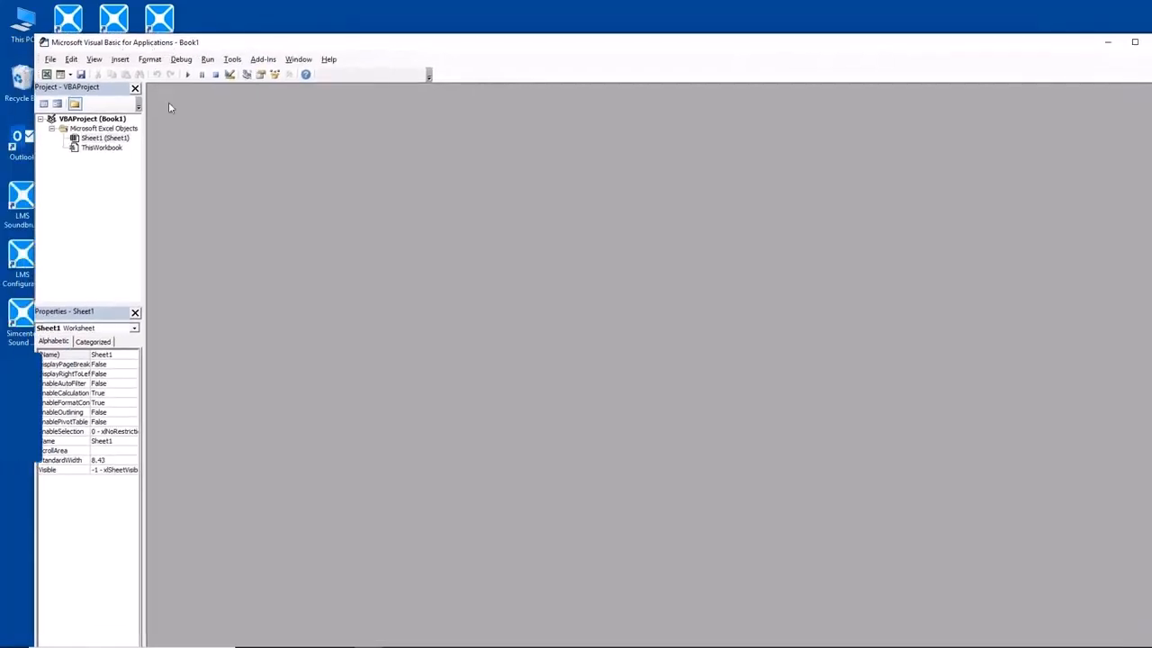
- Tick LMS Test.Lab Automation 19A Type Library under Tools > References and confirm
click(232, 58)
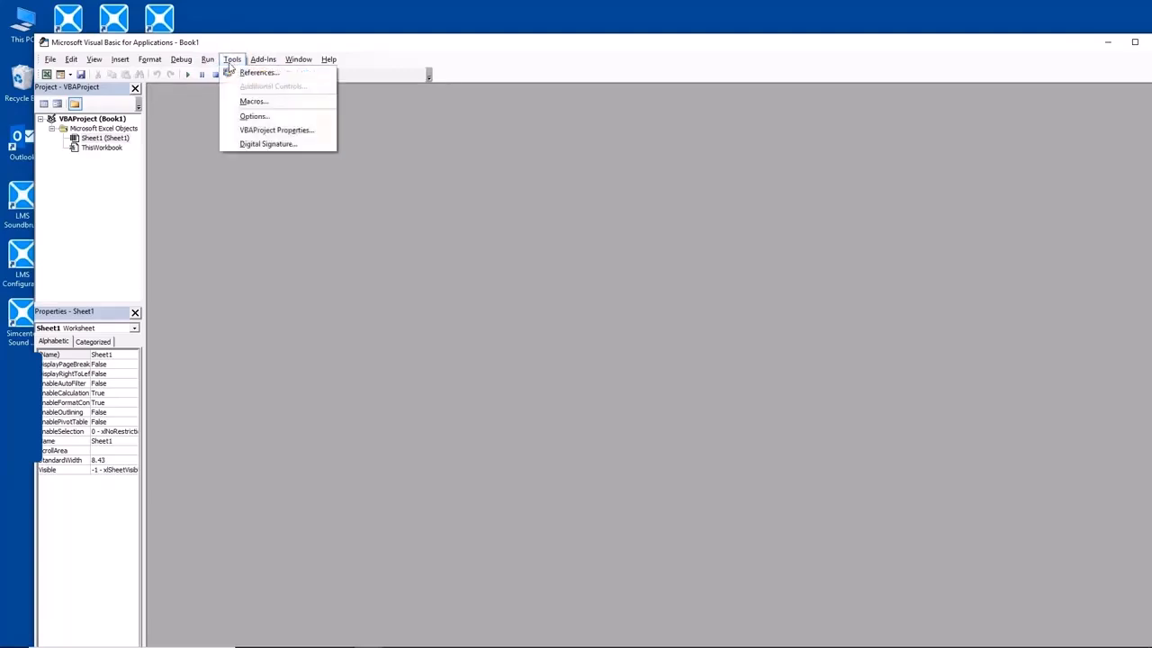
mouse_move(261, 73)
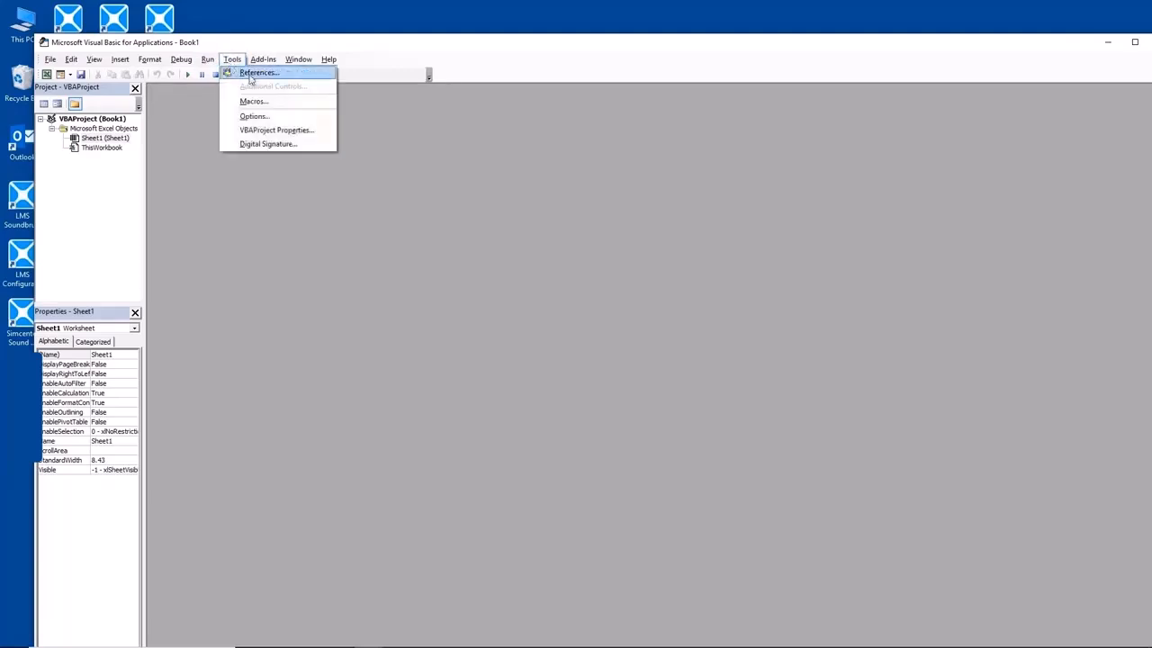
click(260, 72)
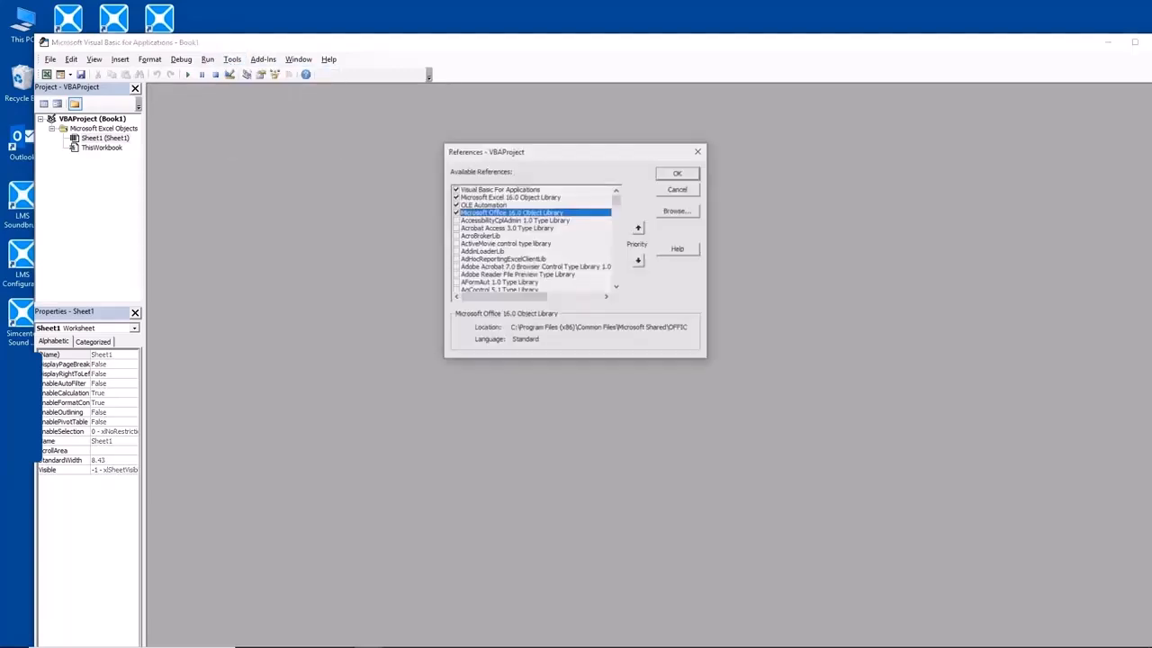
scroll(down, 3)
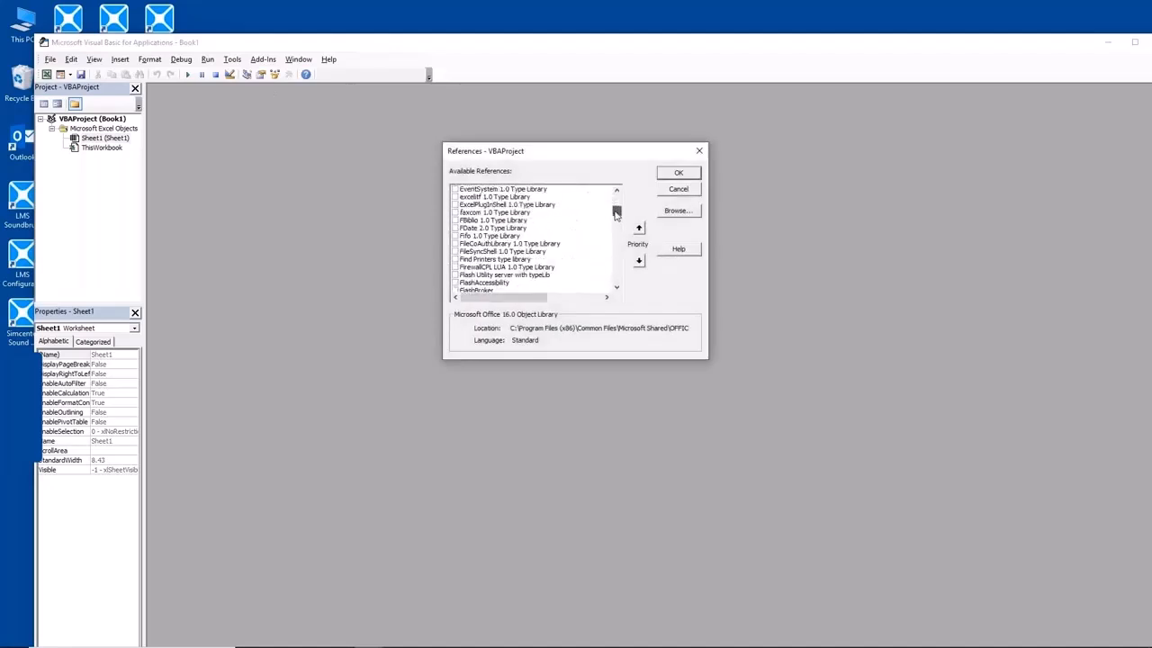
scroll(down, 3)
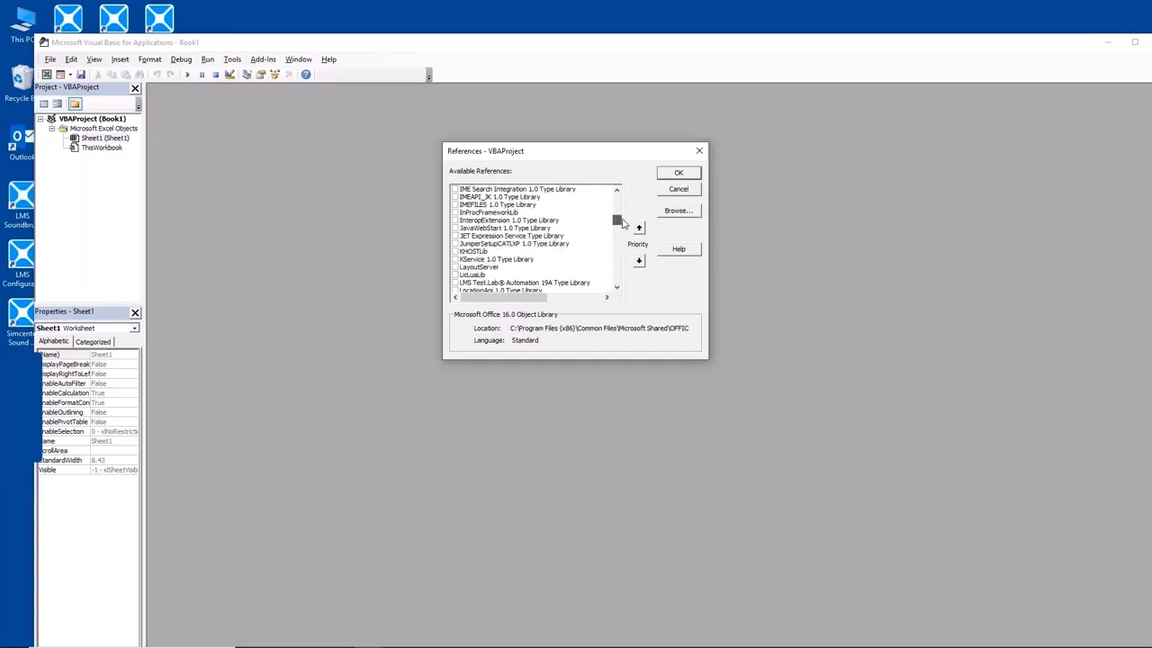
click(525, 282)
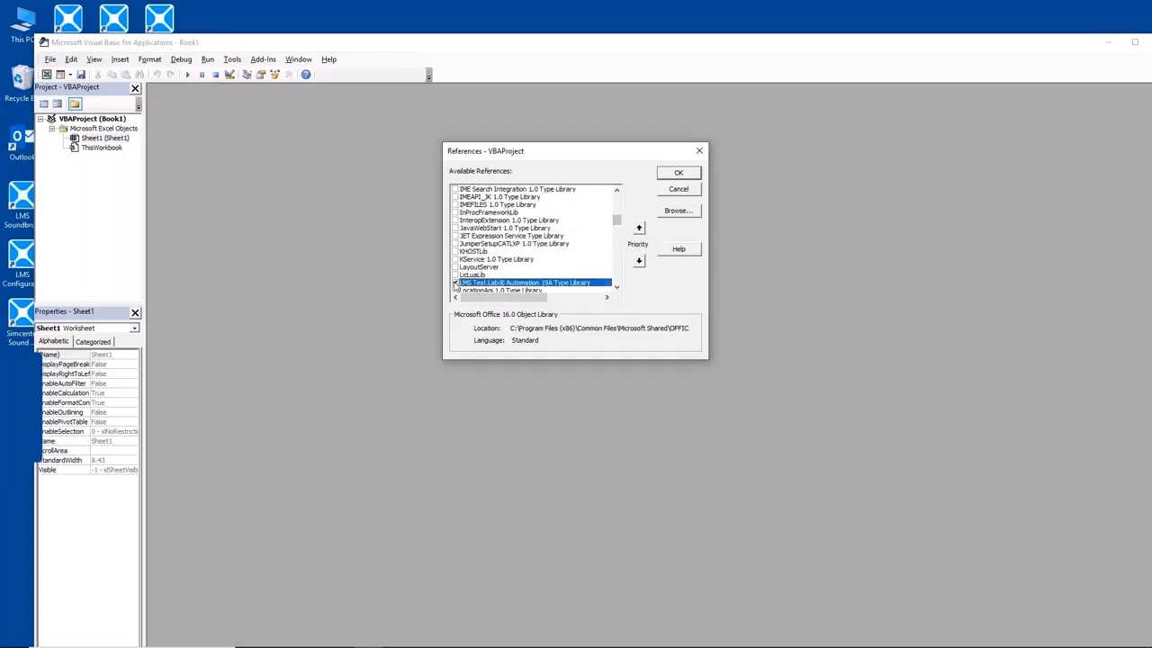
click(456, 283)
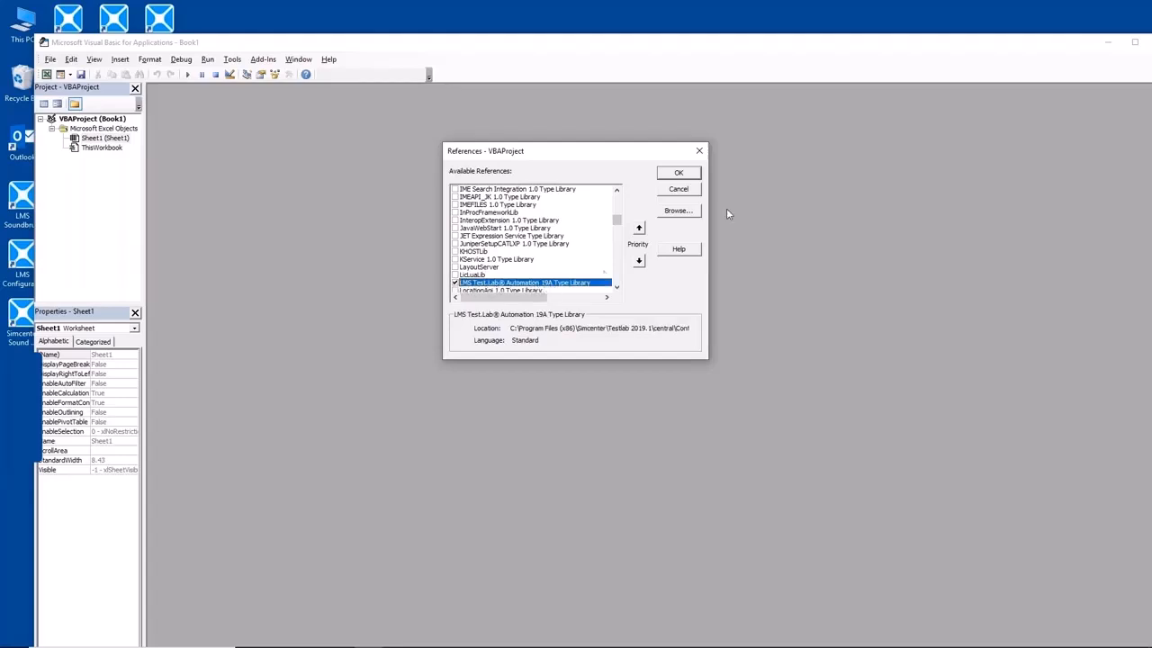
click(676, 172)
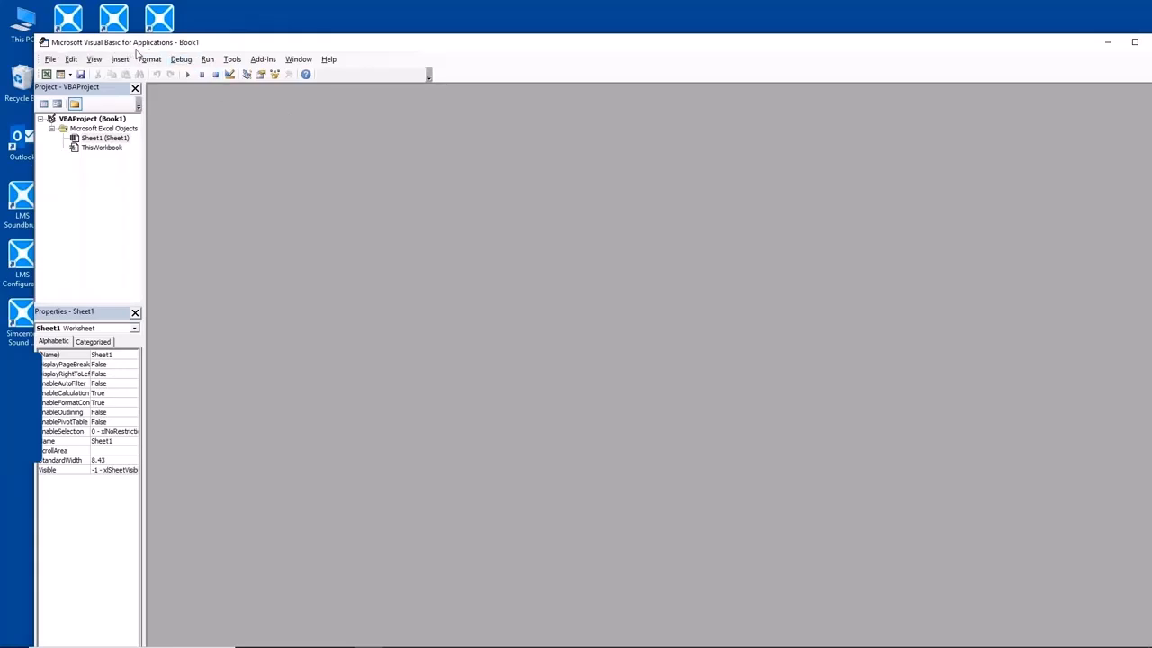
mouse_move(564, 358)
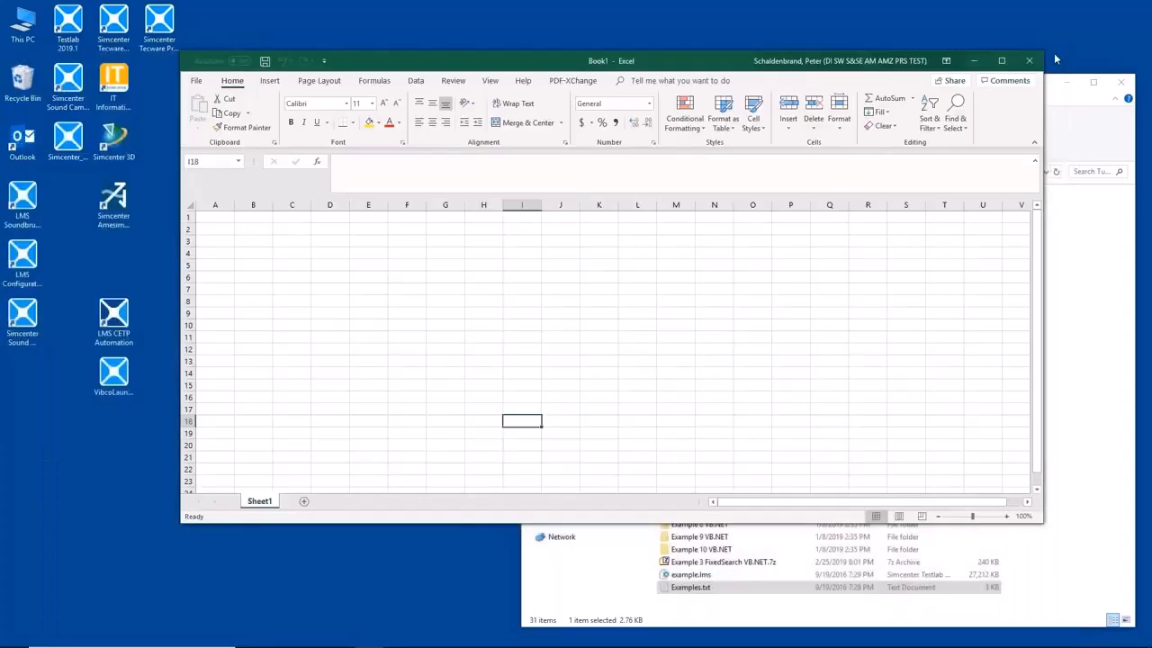
- Close Book1 and choose Don't Save
click(1029, 54)
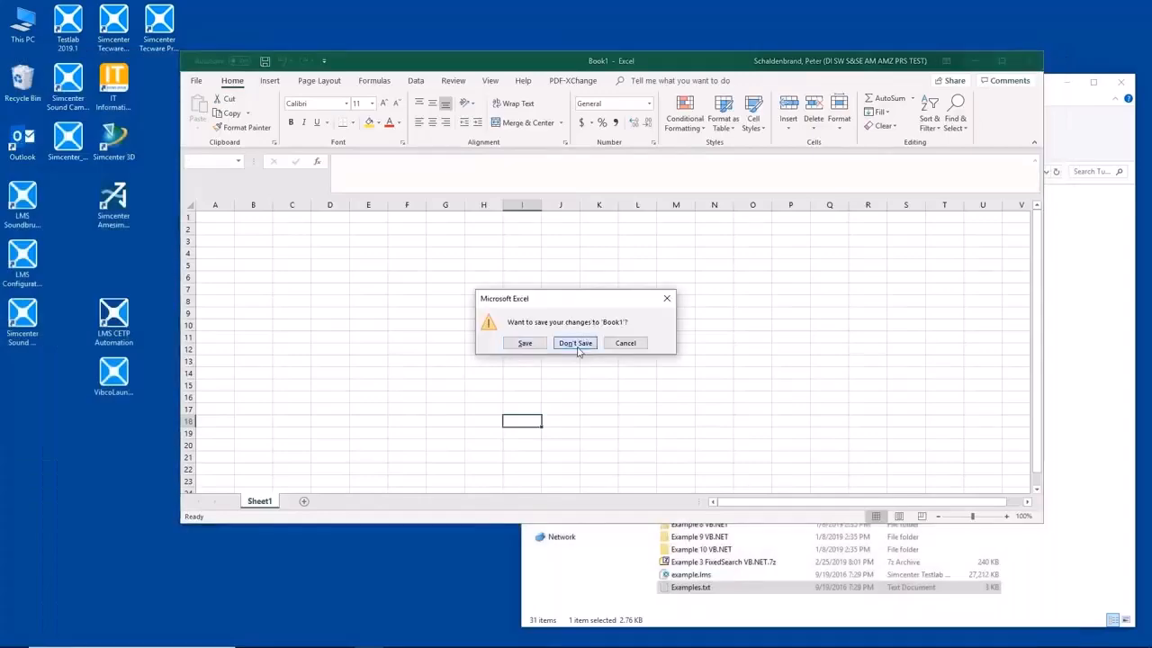
click(575, 343)
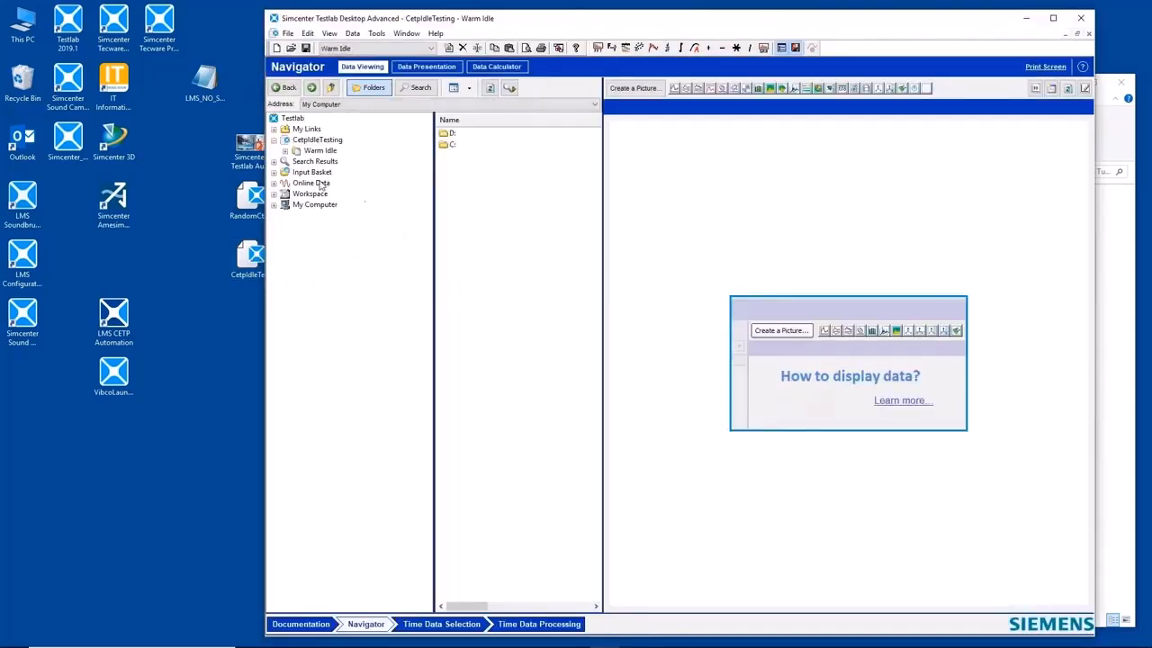
- Expand Warm Idle in the CetpIdleTesting Navigator and launch LMS CETP Automation
click(285, 150)
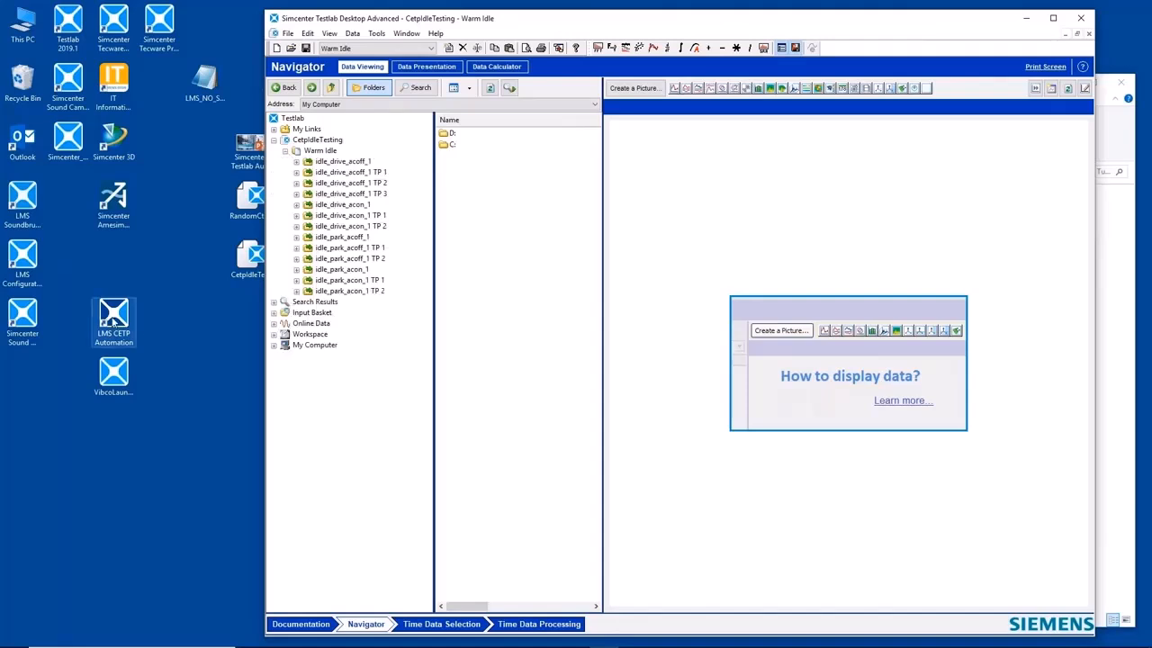
double_click(114, 315)
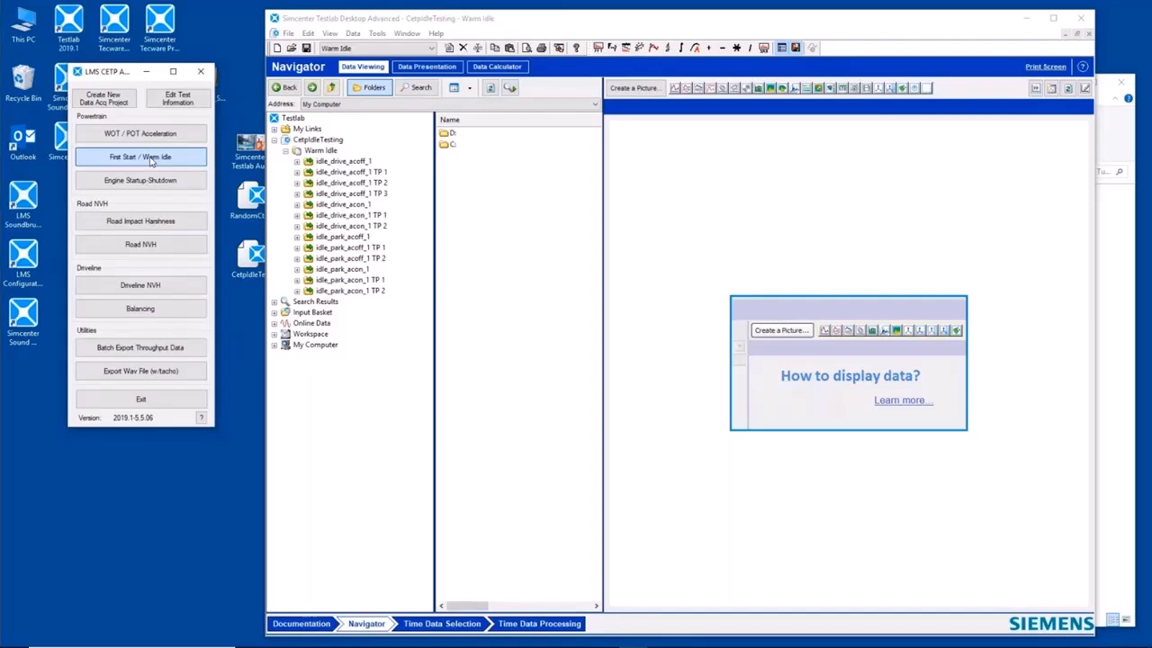
- Run Warm Idle batch processing on idle_drive_acon_1, idle_park_acoff_1 and idle_park_acon_1 until complete
click(140, 158)
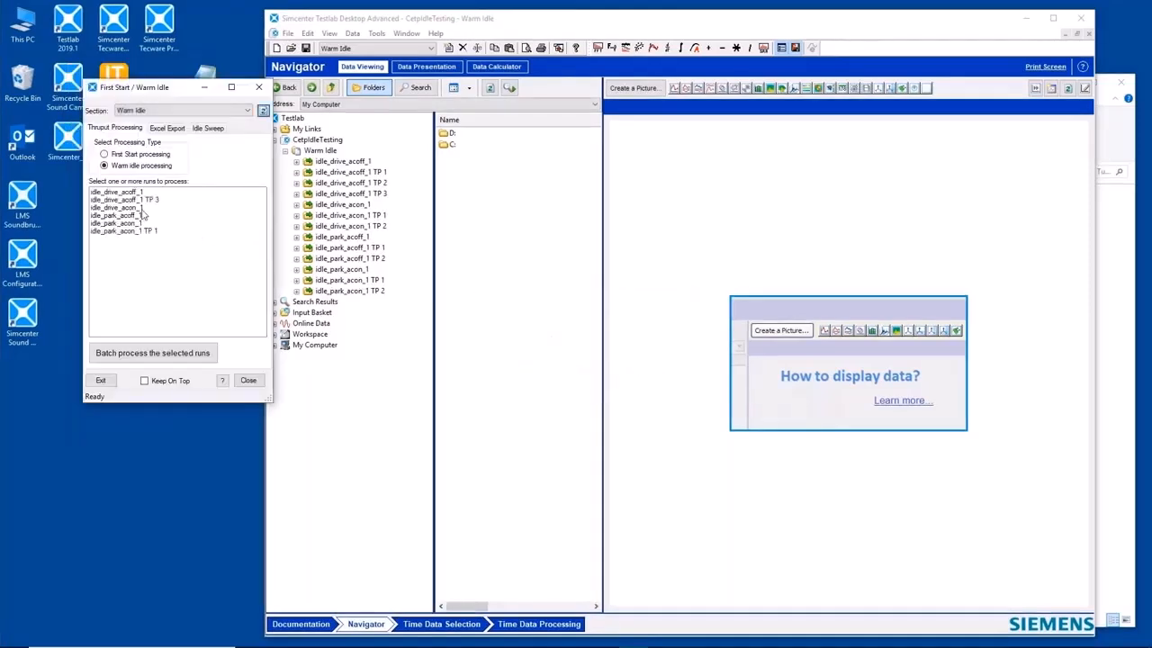
click(117, 214)
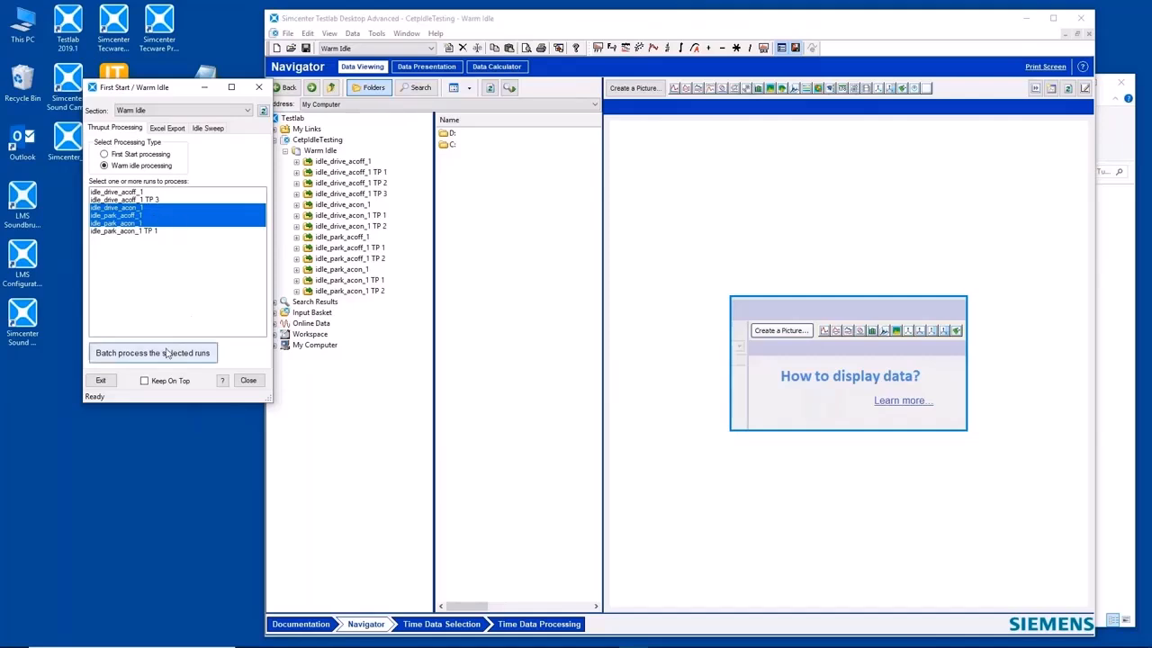
click(152, 353)
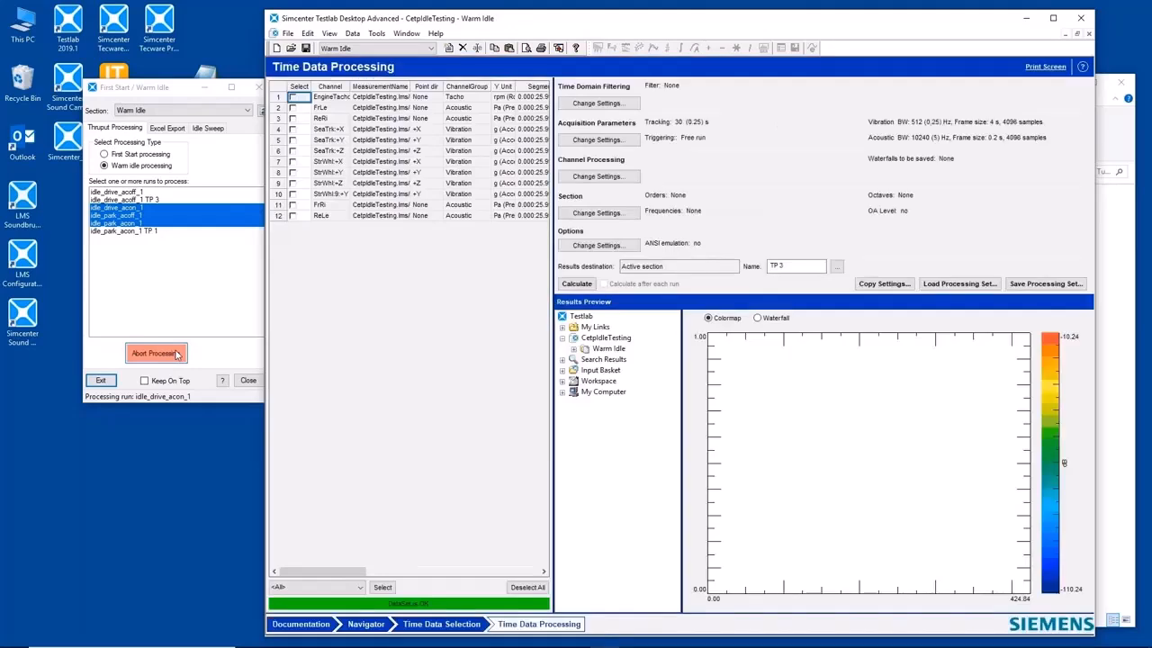
click(576, 283)
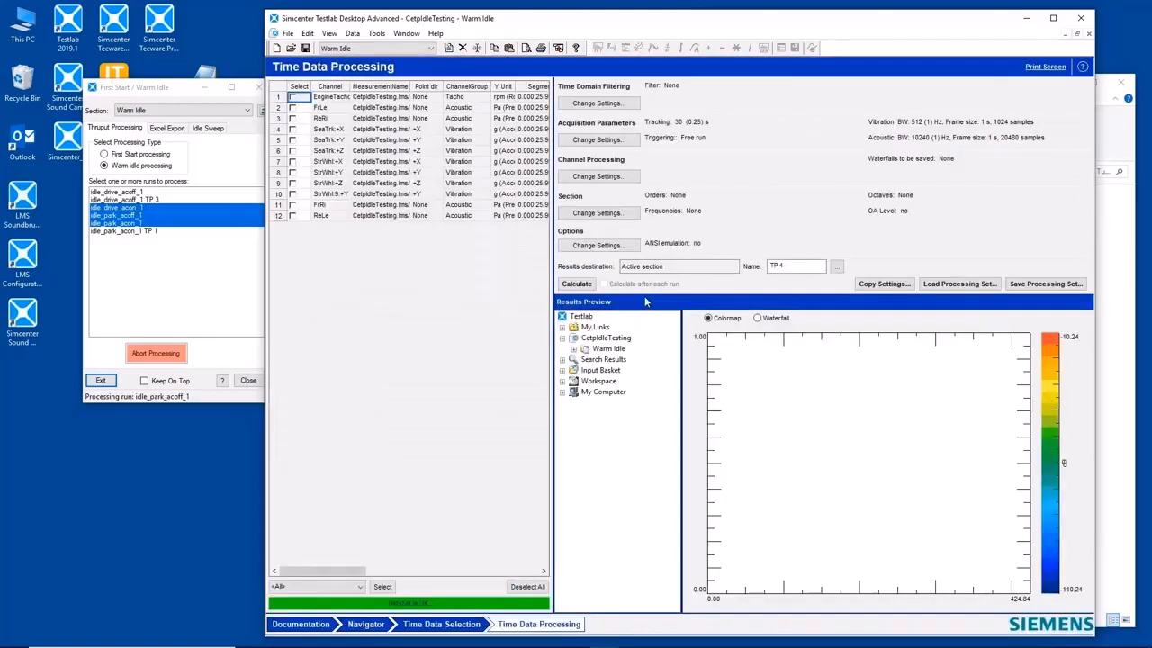
click(576, 283)
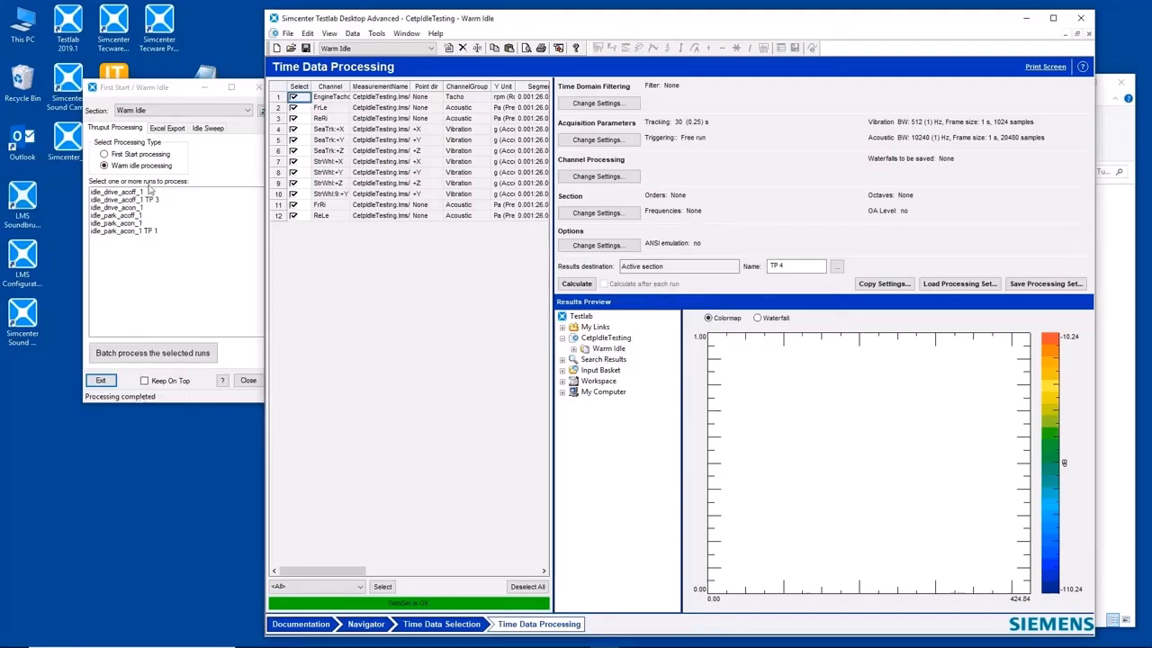
- Write the TP runs' idle metrics, with OT order data, to the Excel IdleMetrics sheet
click(167, 128)
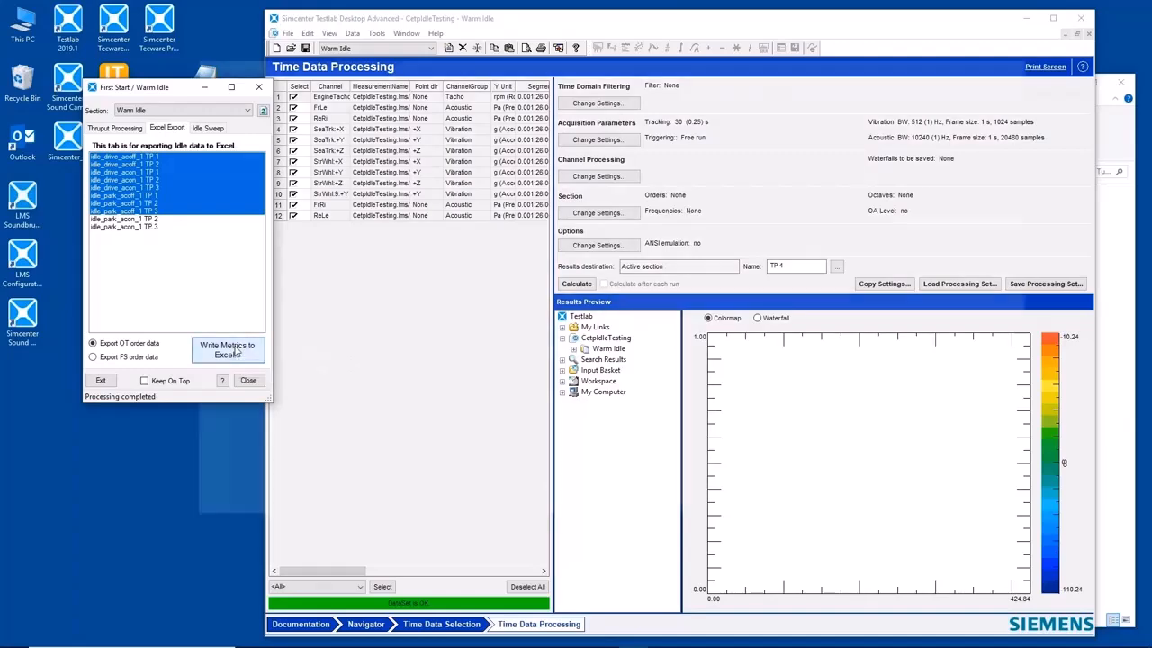
click(228, 349)
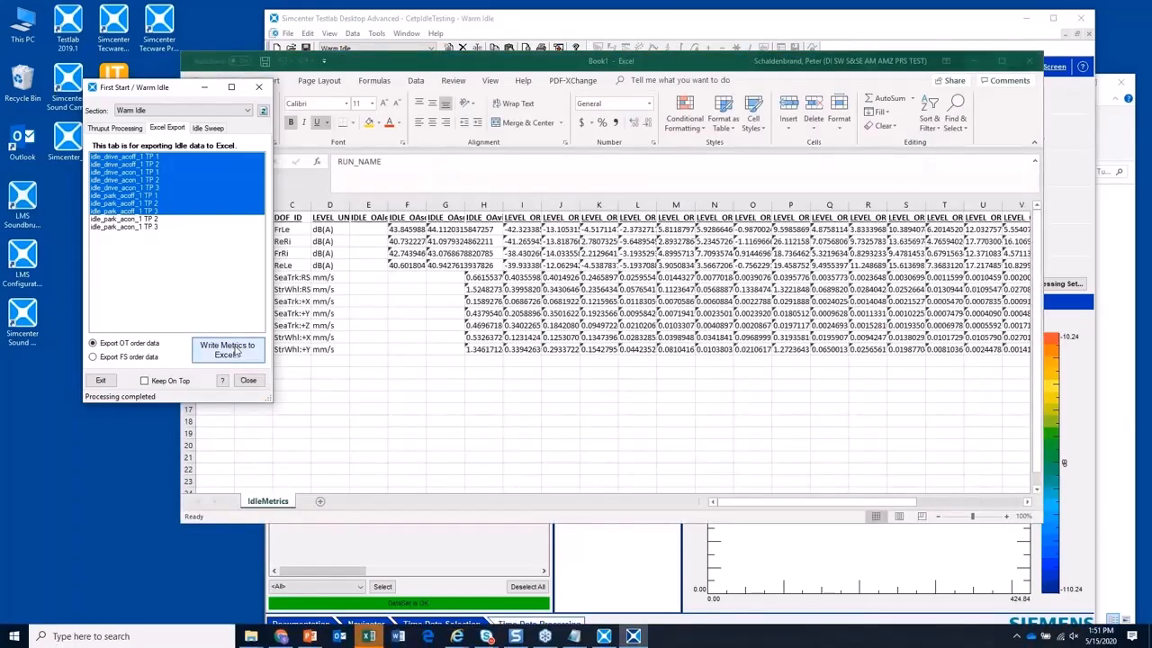
click(228, 350)
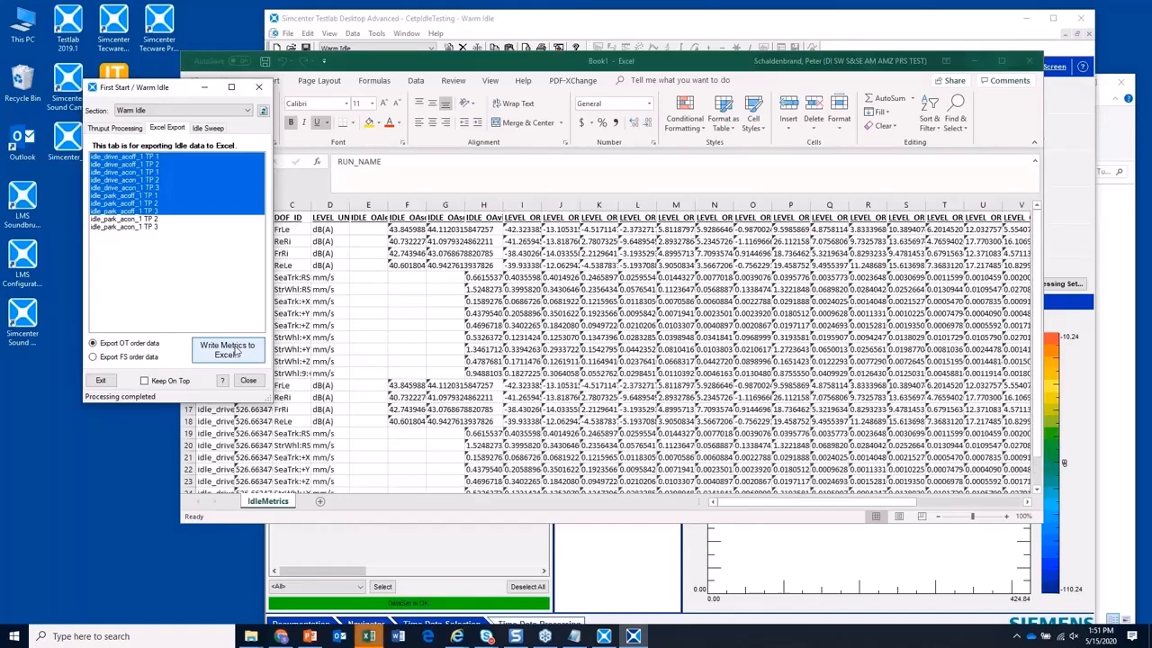